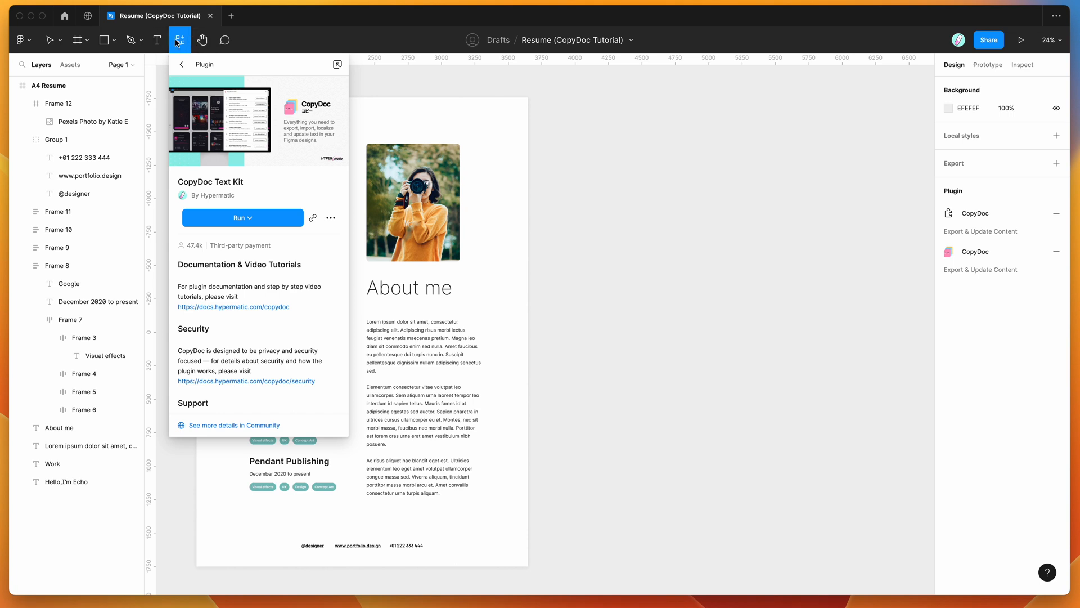
mouse_move(179, 42)
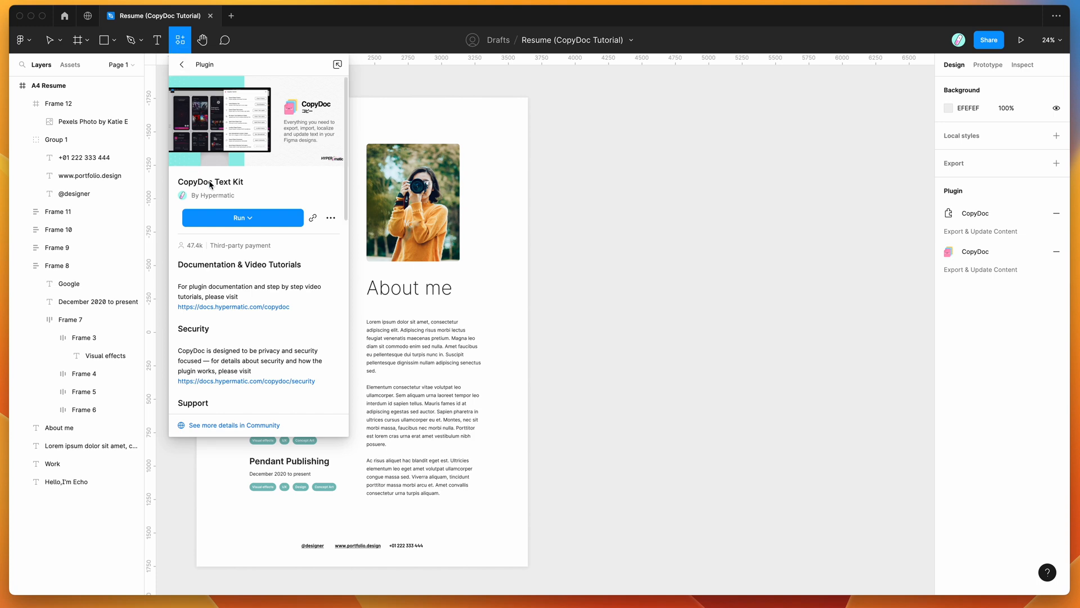
mouse_move(220, 186)
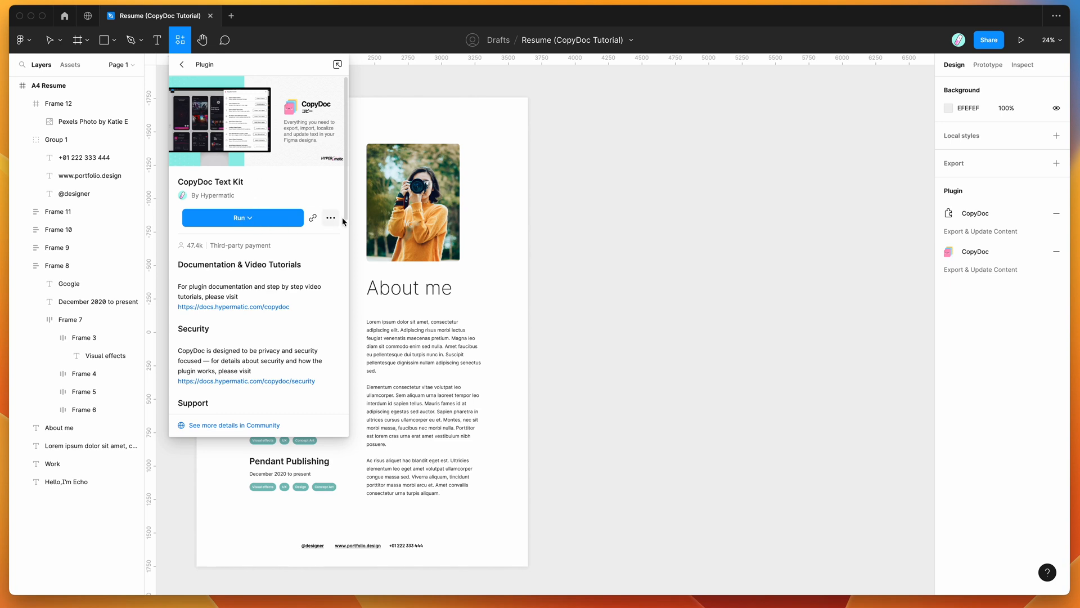
mouse_move(331, 217)
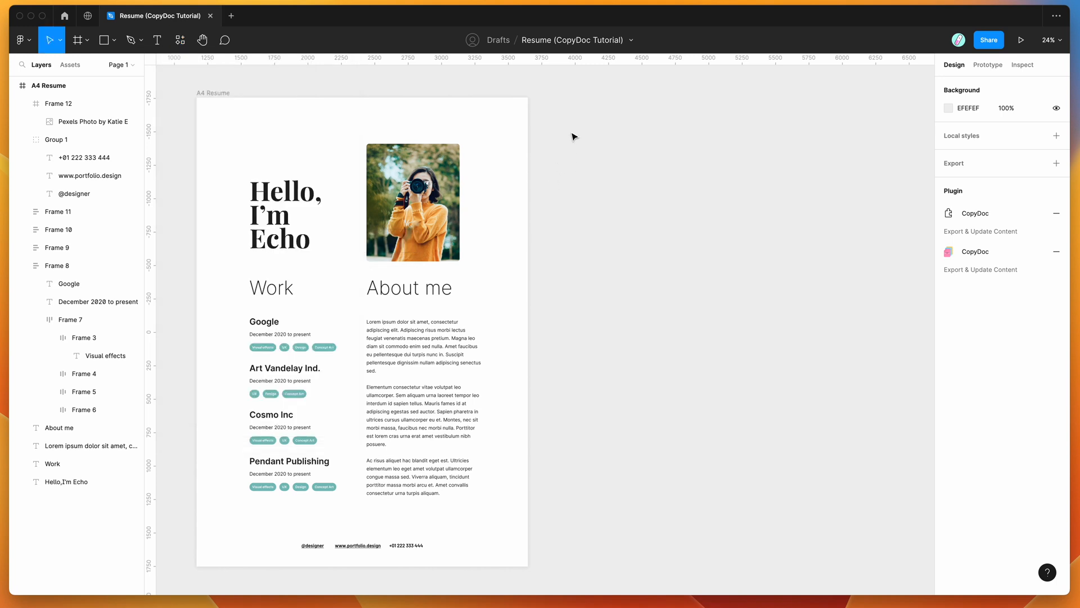
right_click(573, 136)
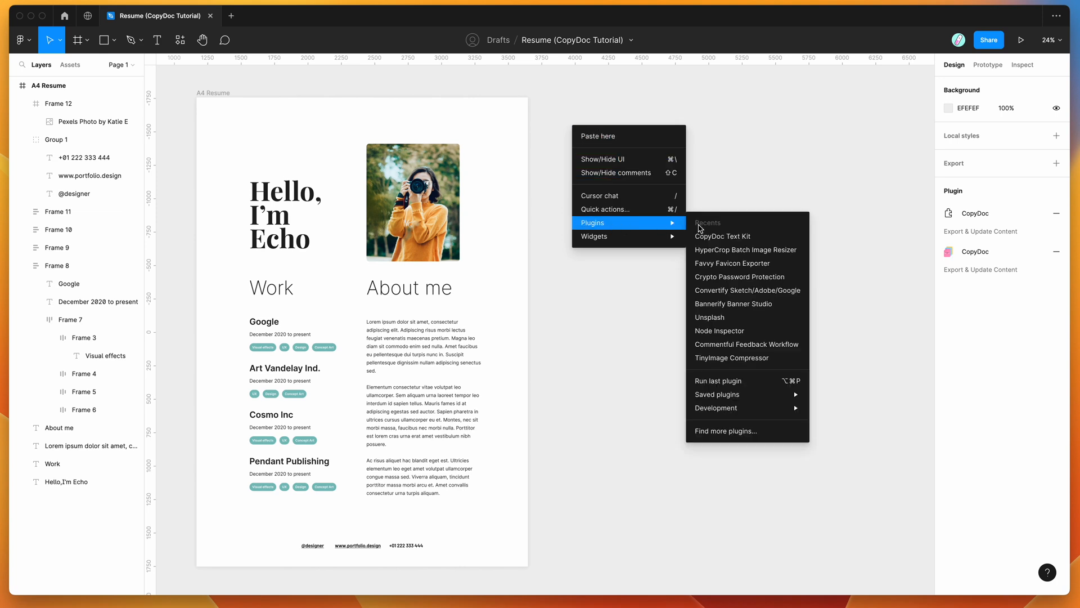
mouse_move(717, 394)
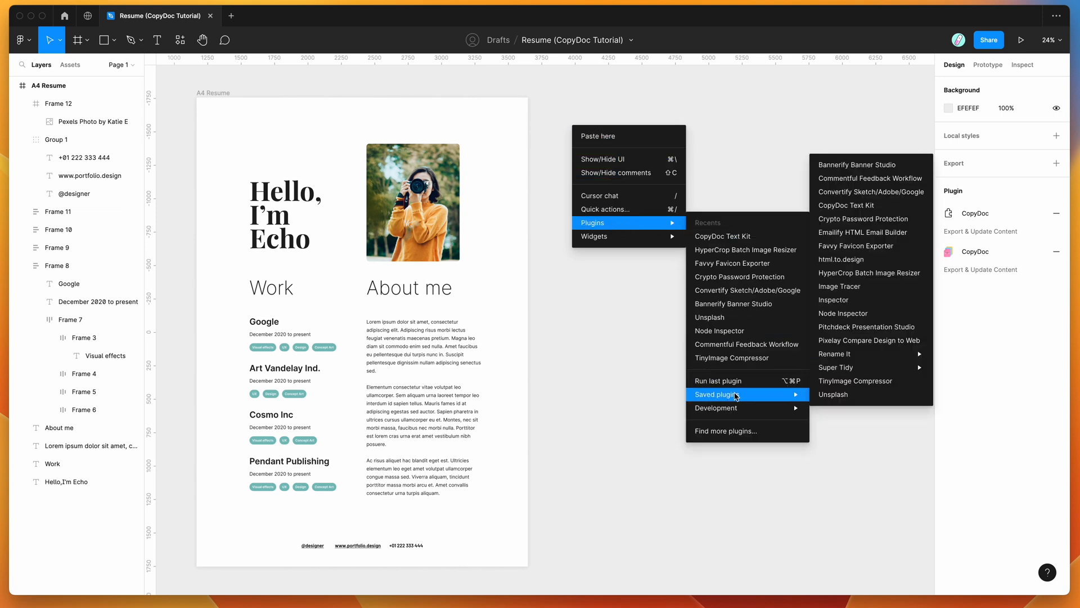
mouse_move(857, 223)
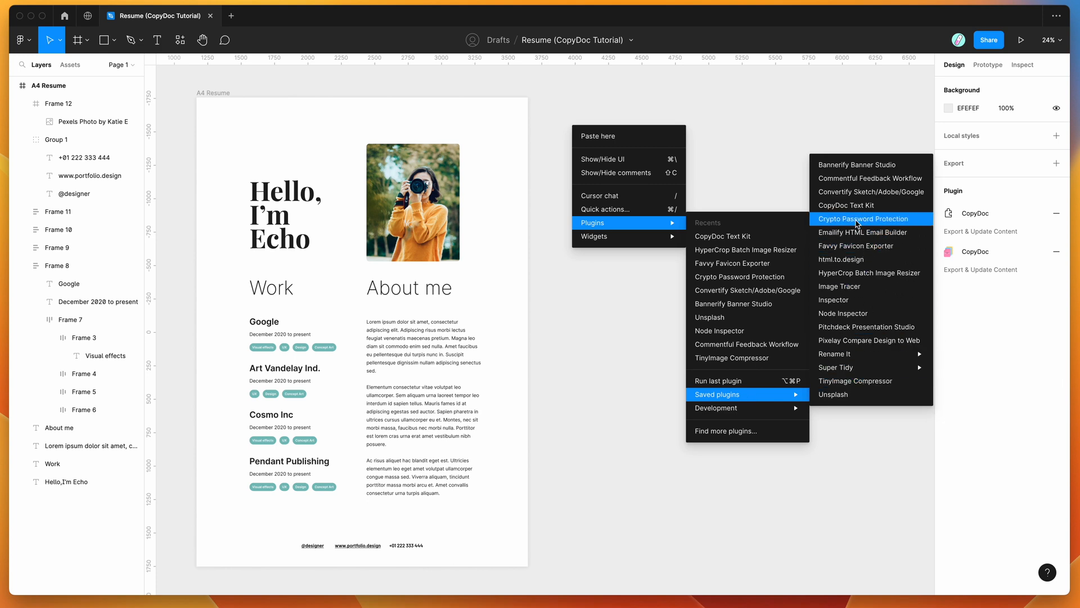
click(737, 221)
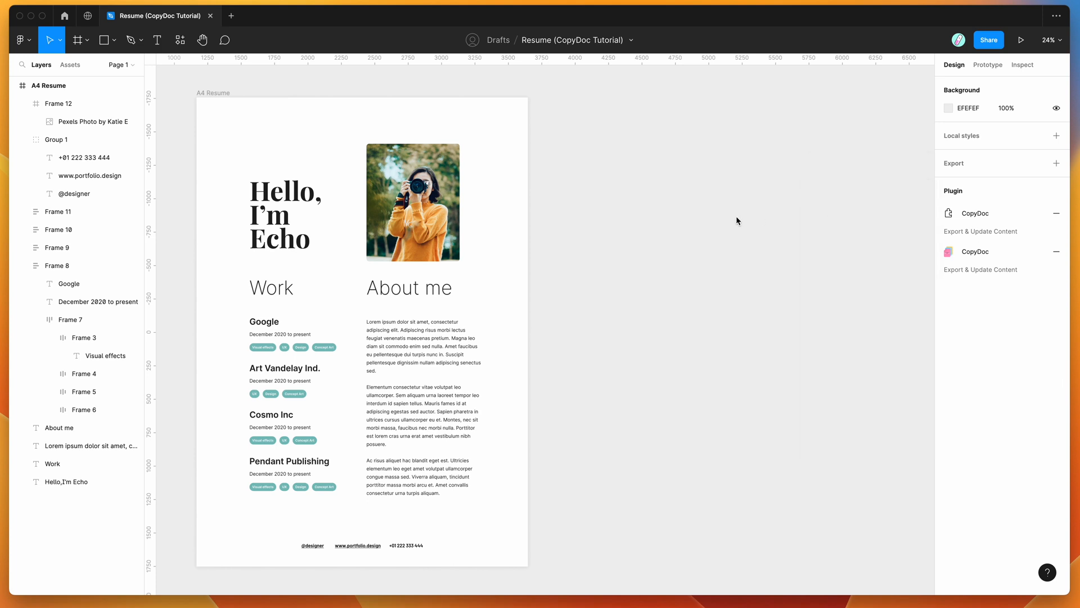
Launch the CopyDoc Text Kit plugin and view its text export, import and translation tools.
click(975, 212)
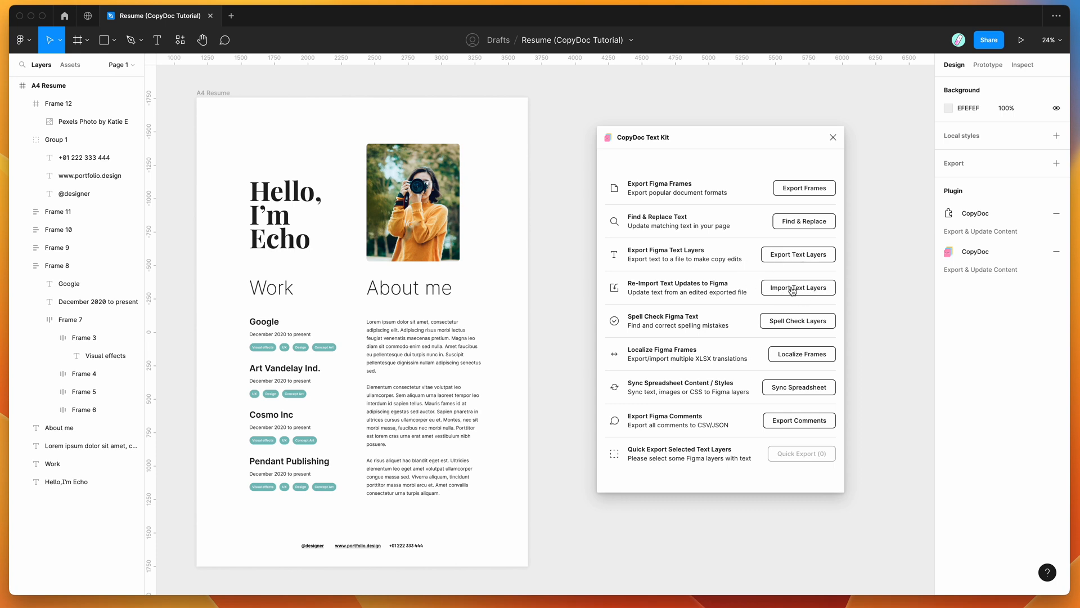
mouse_move(723, 146)
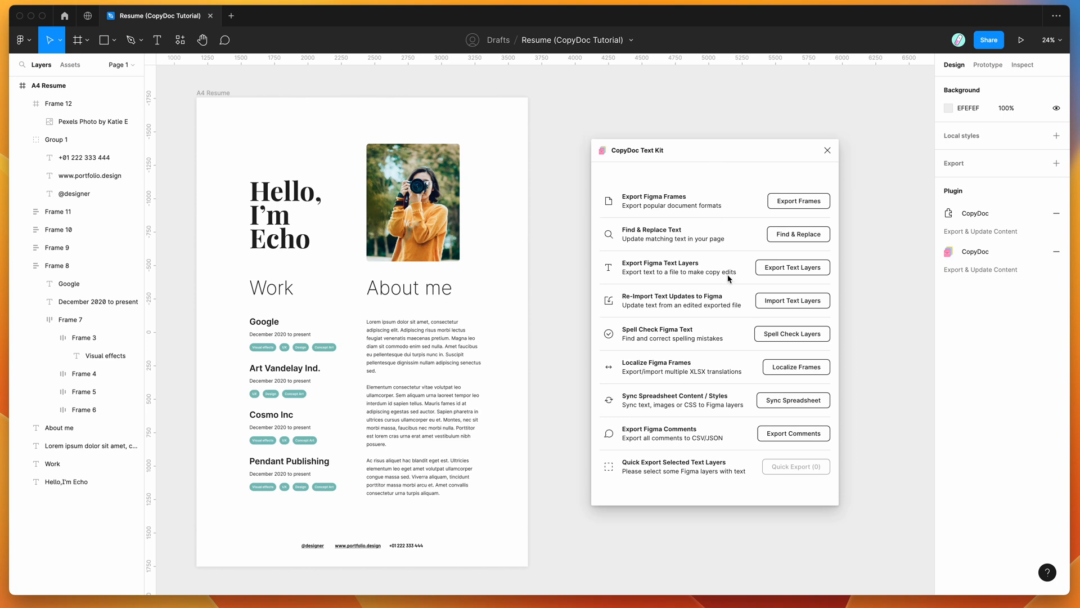
mouse_move(721, 267)
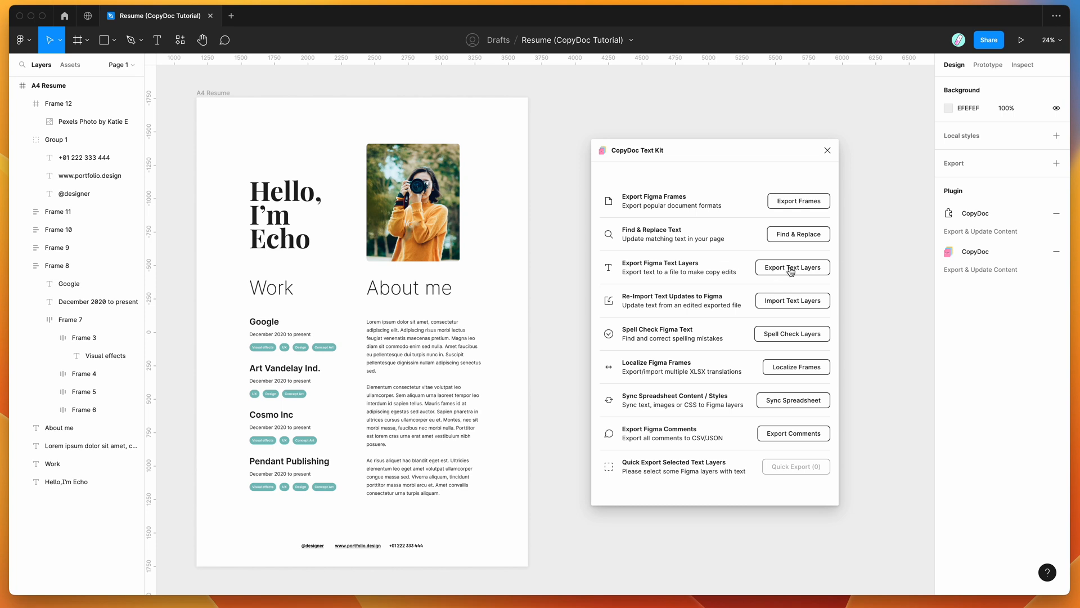
Set up a text-layer export in DOCX format with the A4 Resume frame included.
click(792, 267)
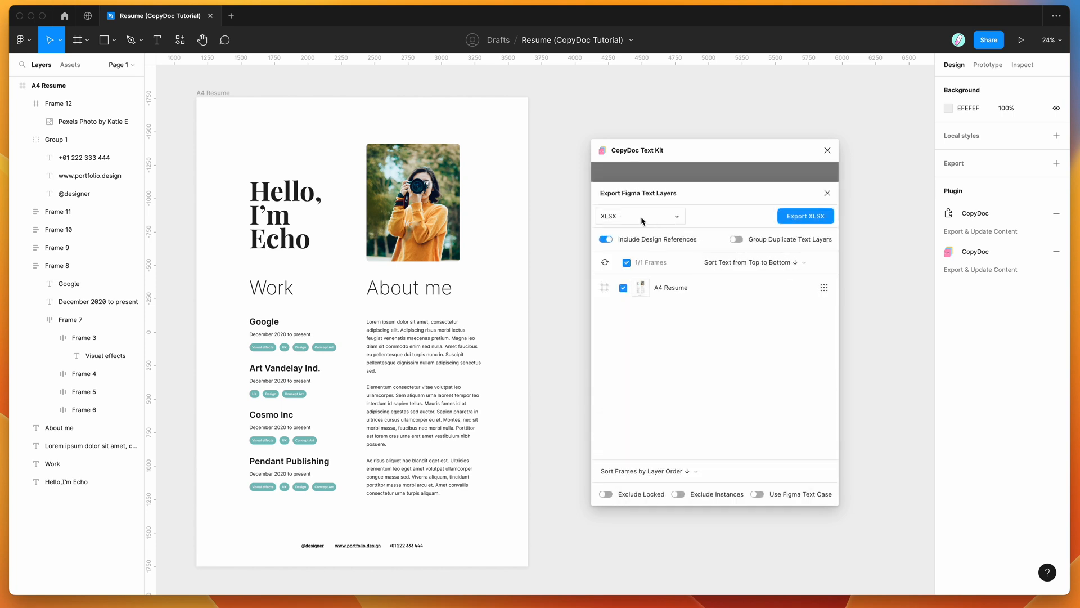
click(639, 215)
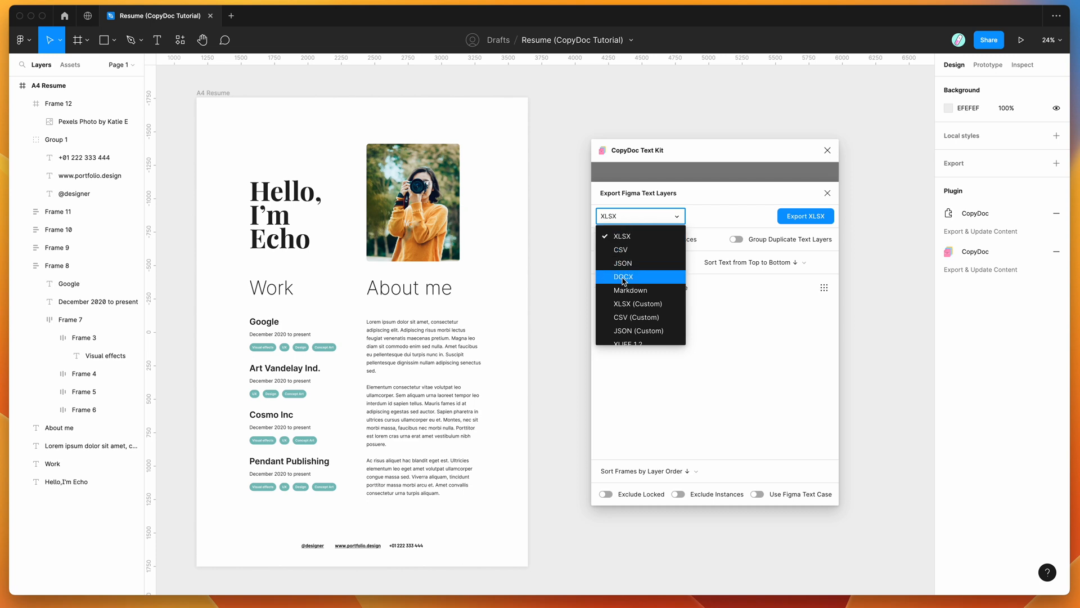
mouse_move(631, 279)
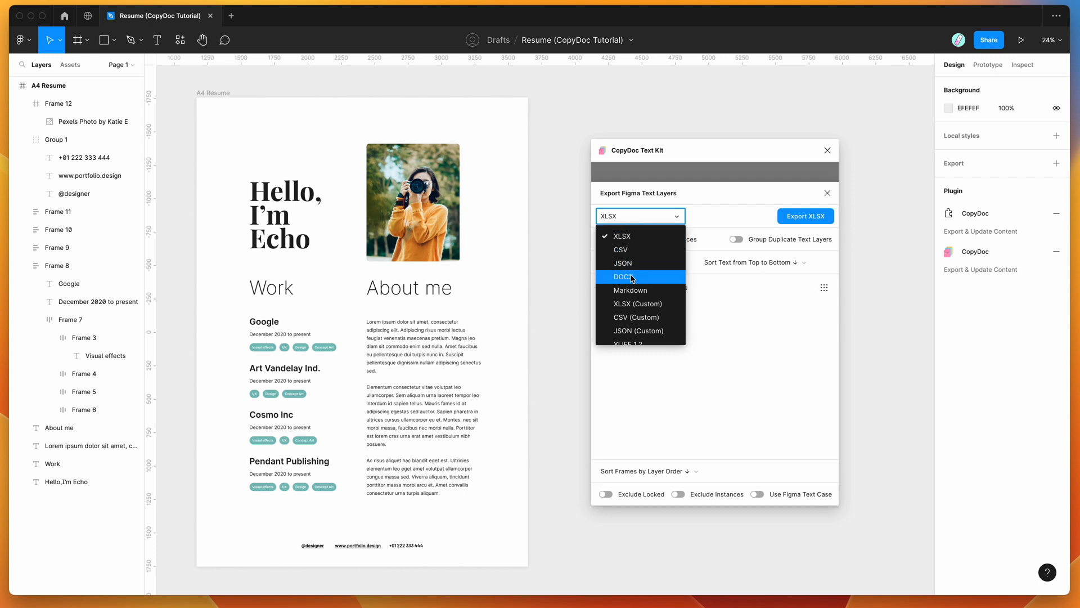
click(622, 276)
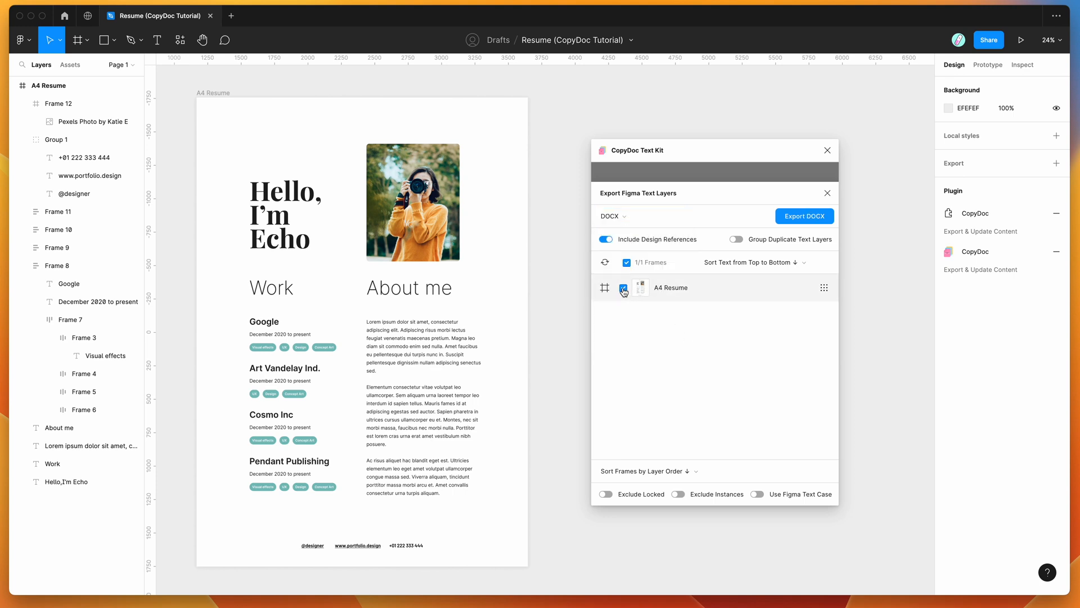
click(624, 288)
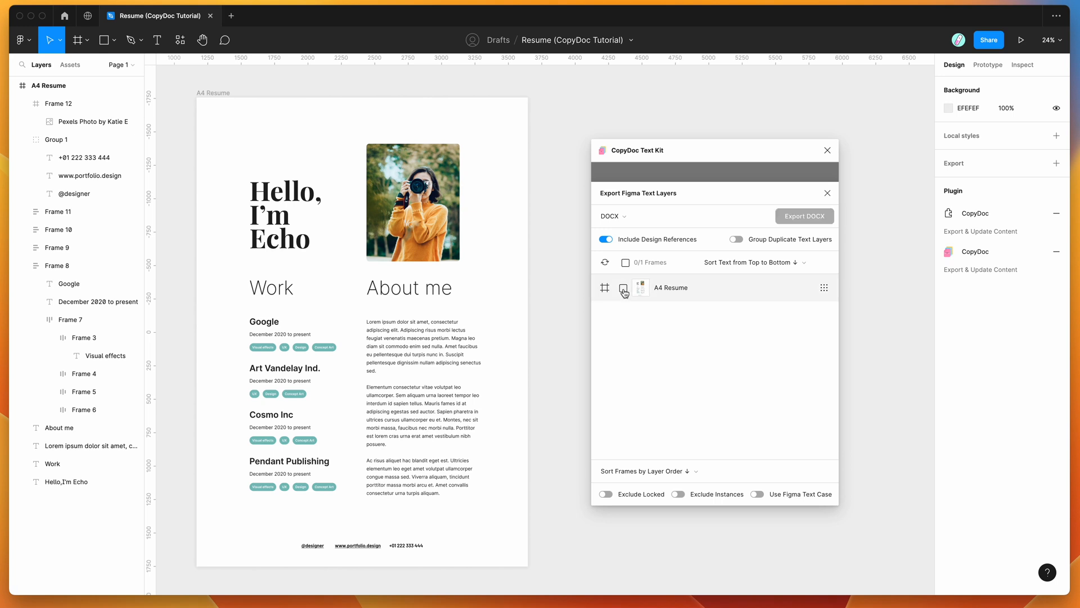
click(623, 288)
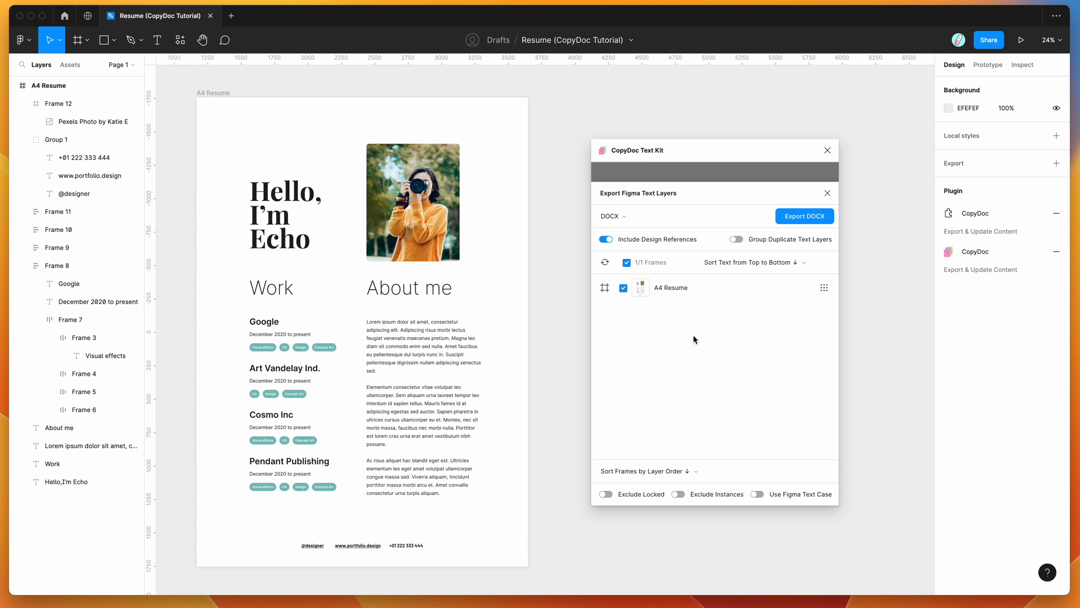
mouse_move(712, 309)
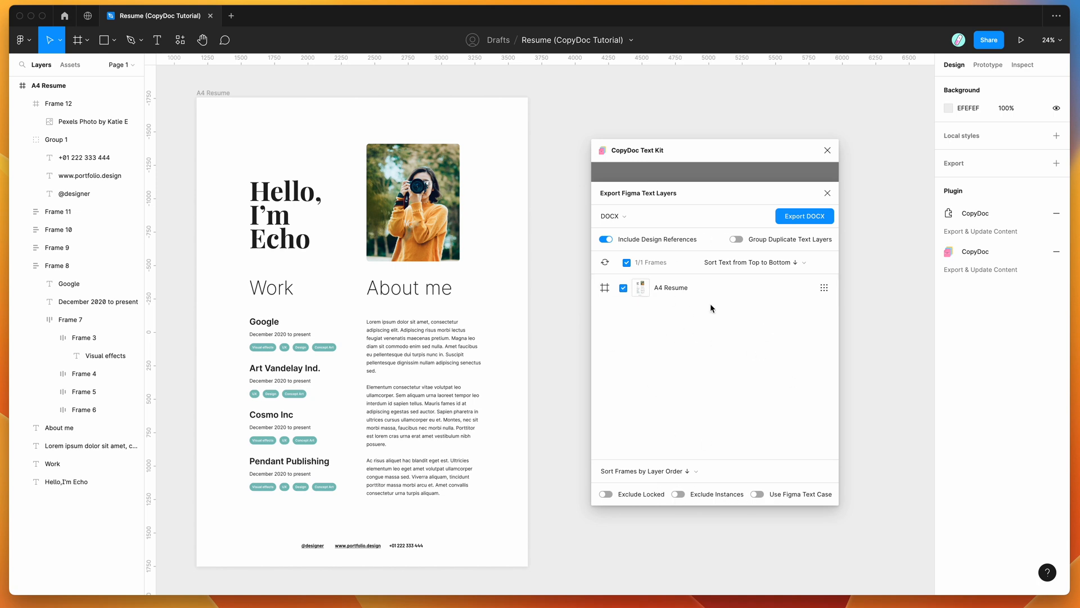
click(751, 262)
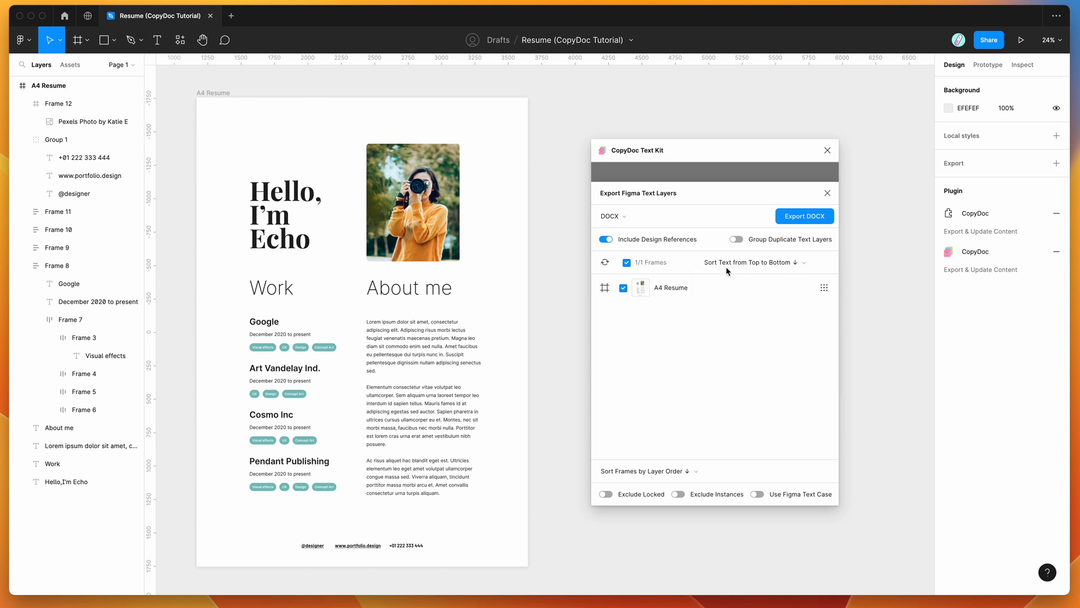
mouse_move(715, 225)
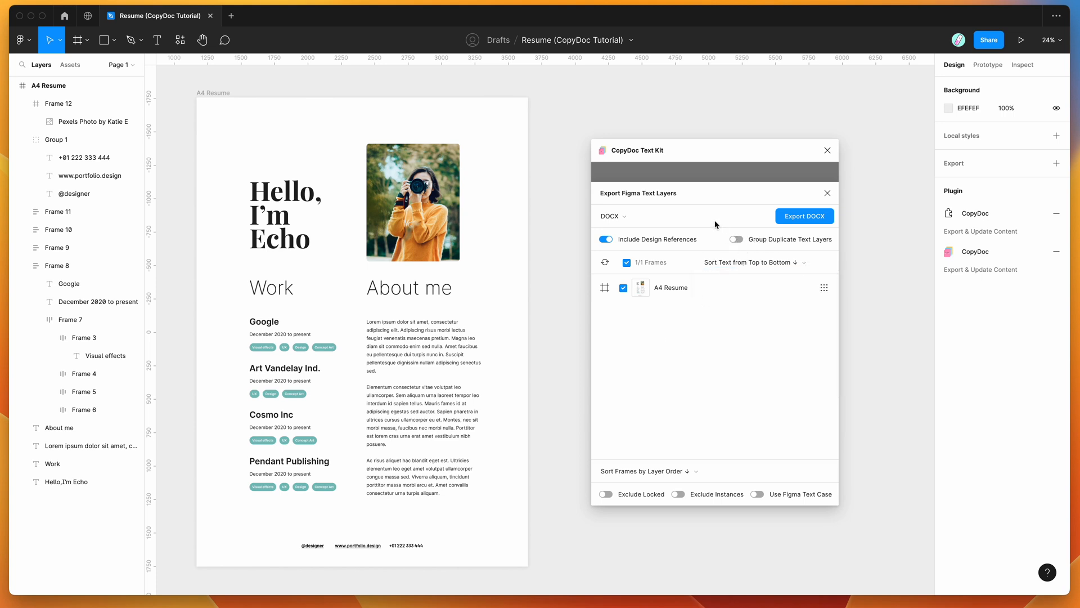
mouse_move(787, 333)
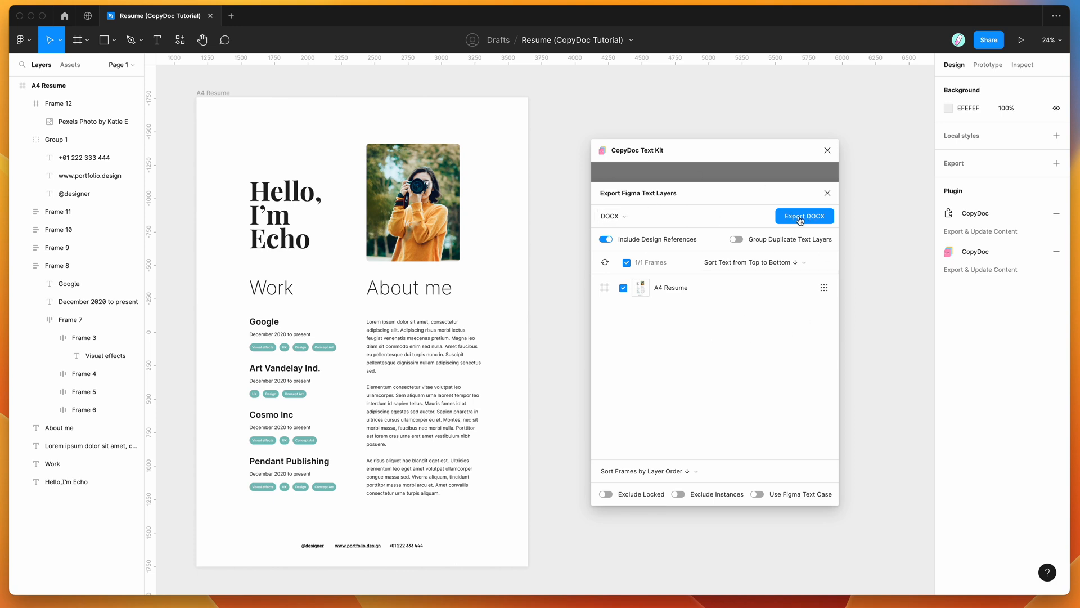
Generate the DOCX export and download resume-copydoc-tutorial-page-1.docx.
click(803, 215)
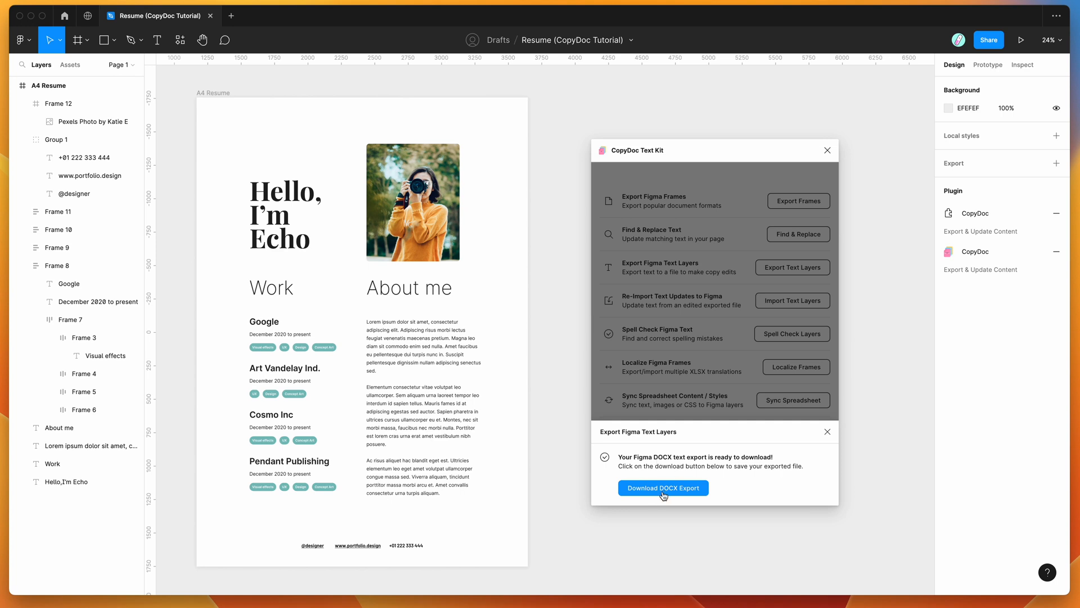
click(662, 488)
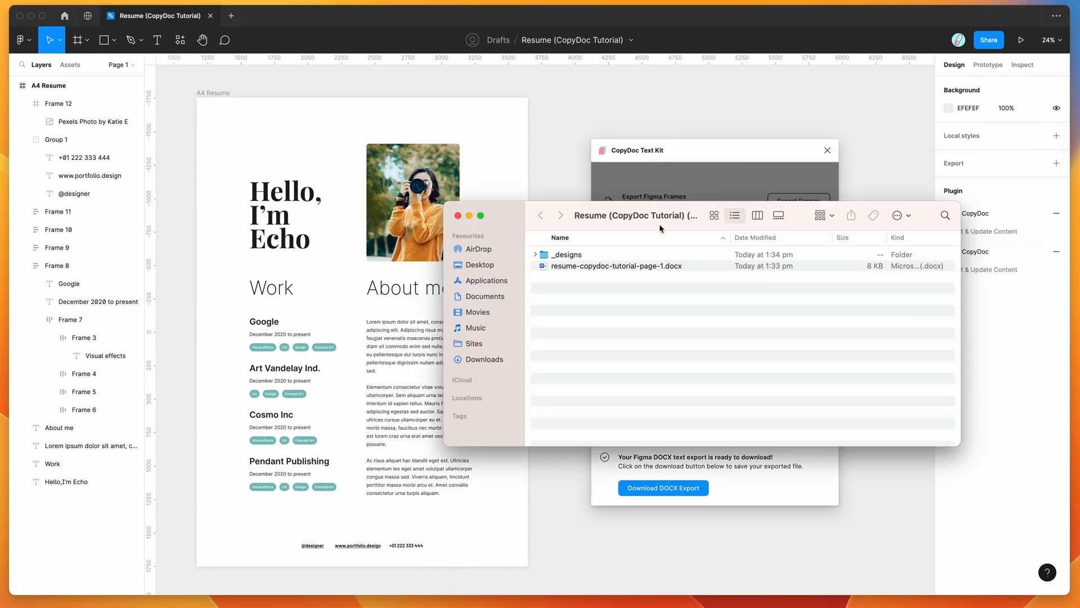
Open resume-copydoc-tutorial-page-1.docx from Finder in Microsoft Word.
click(536, 254)
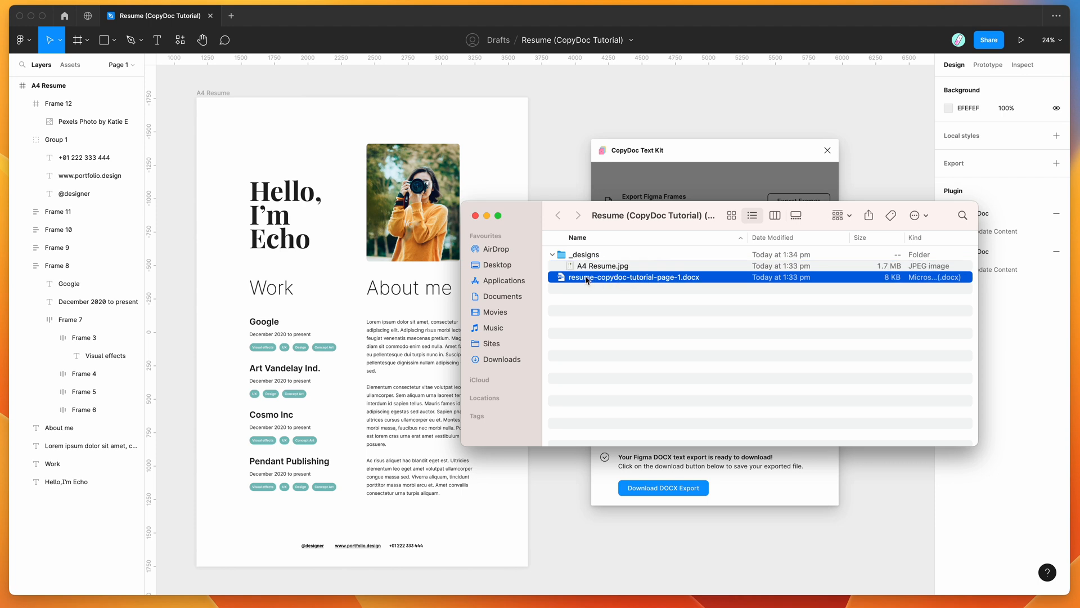
double_click(630, 277)
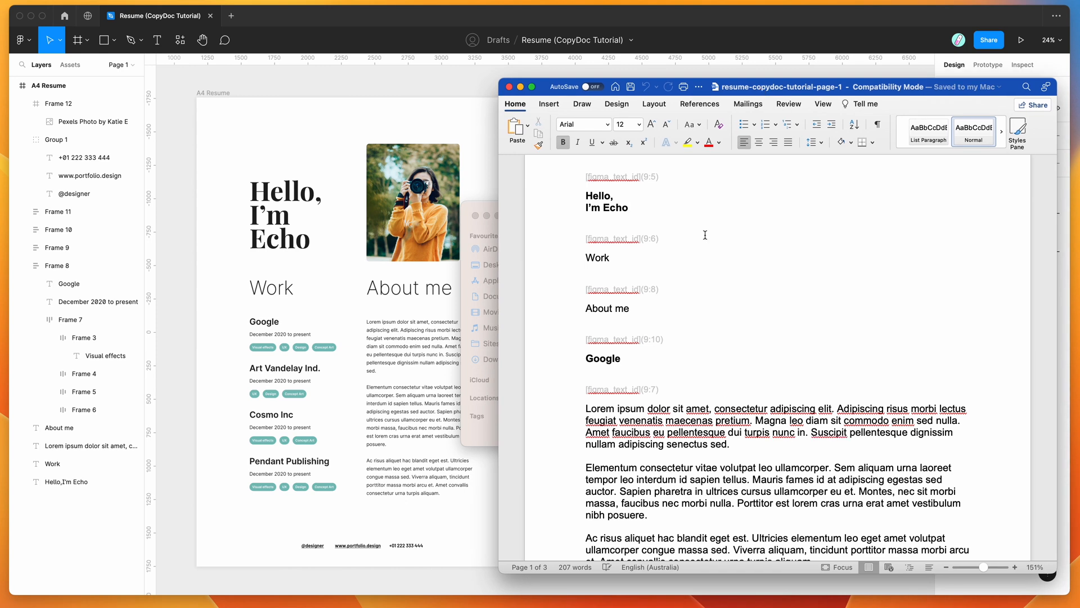
Replace Echo with Jessica, headings with Experience and My Bio, and Google with Airbnb.
double_click(616, 222)
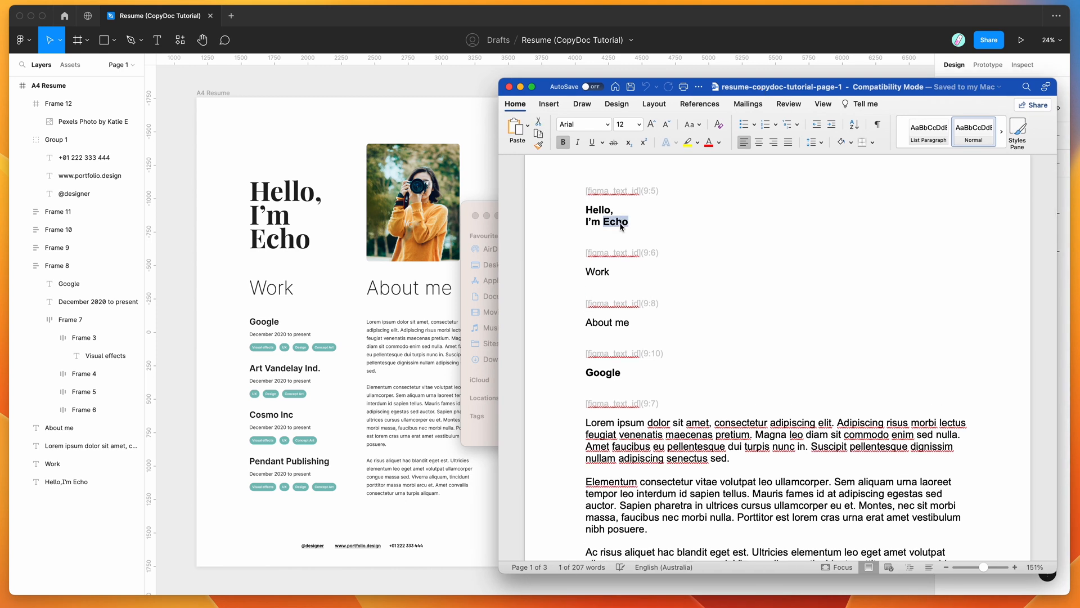
text(Jessica)
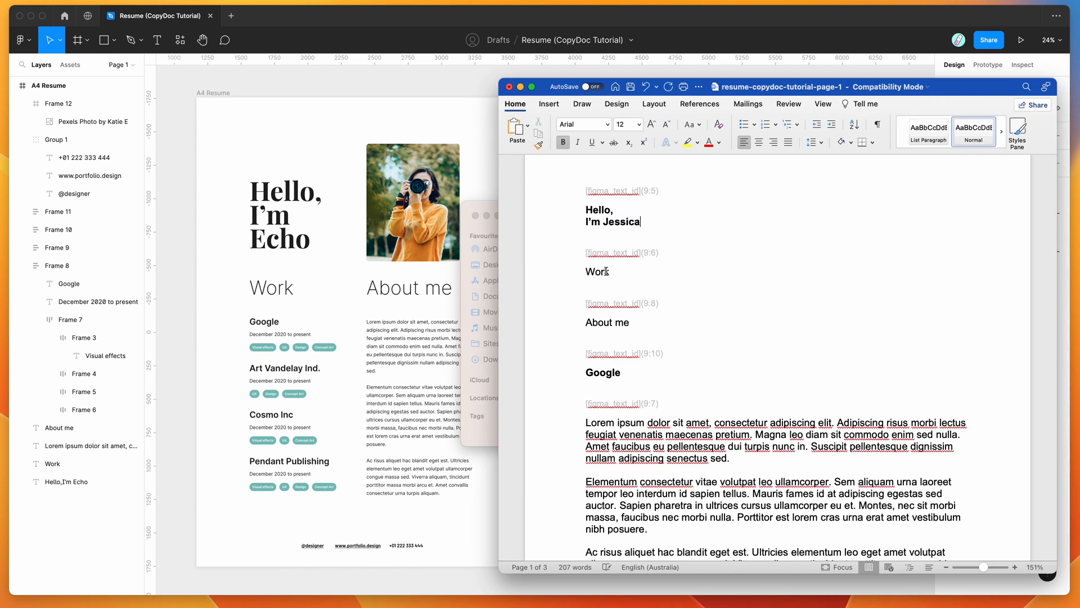
double_click(597, 271)
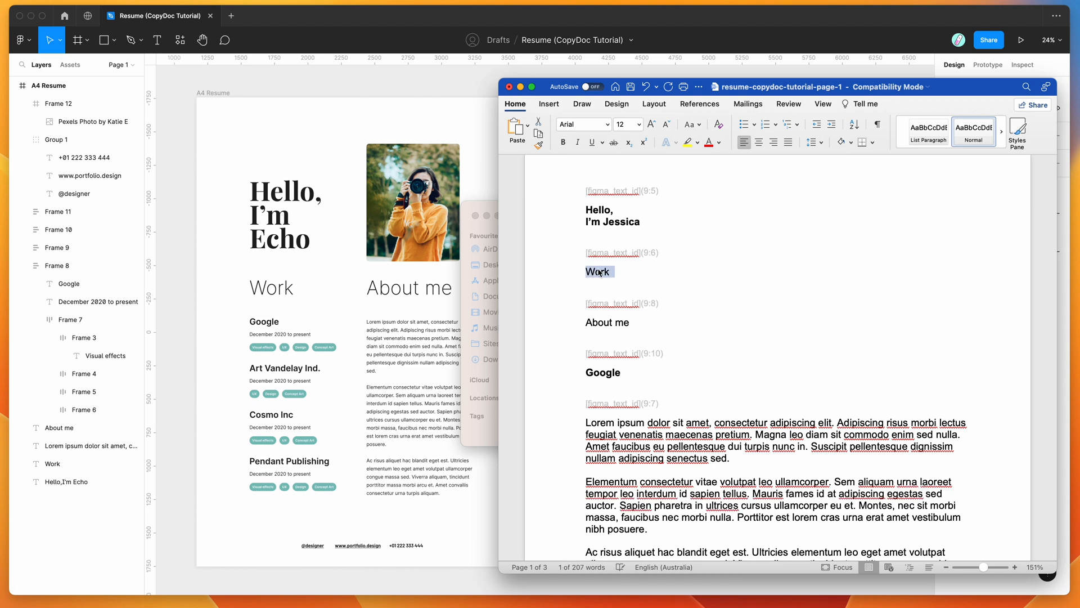
text(Experience)
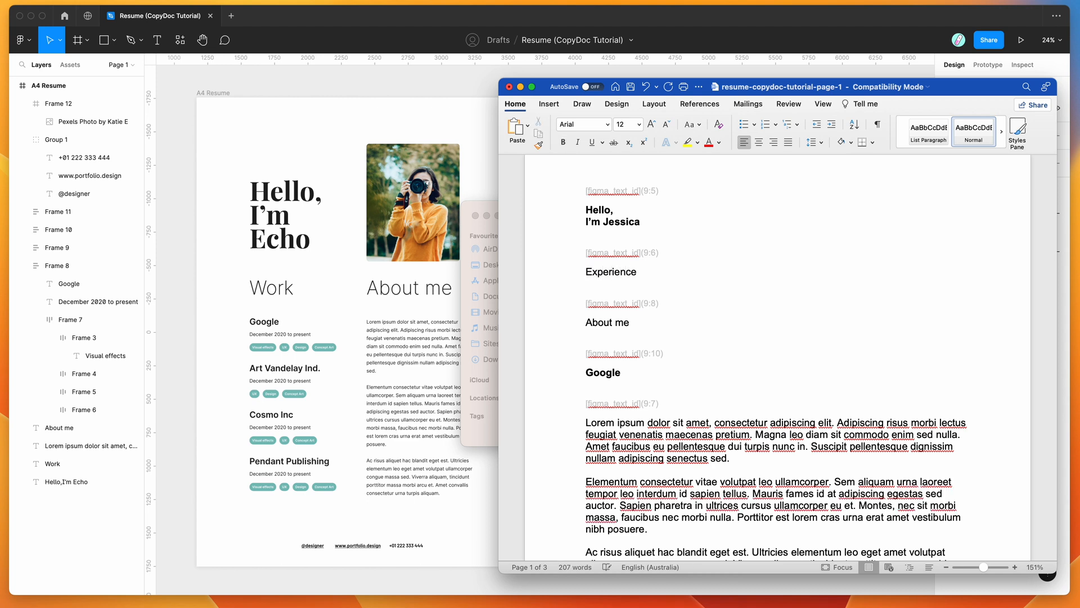
double_click(607, 321)
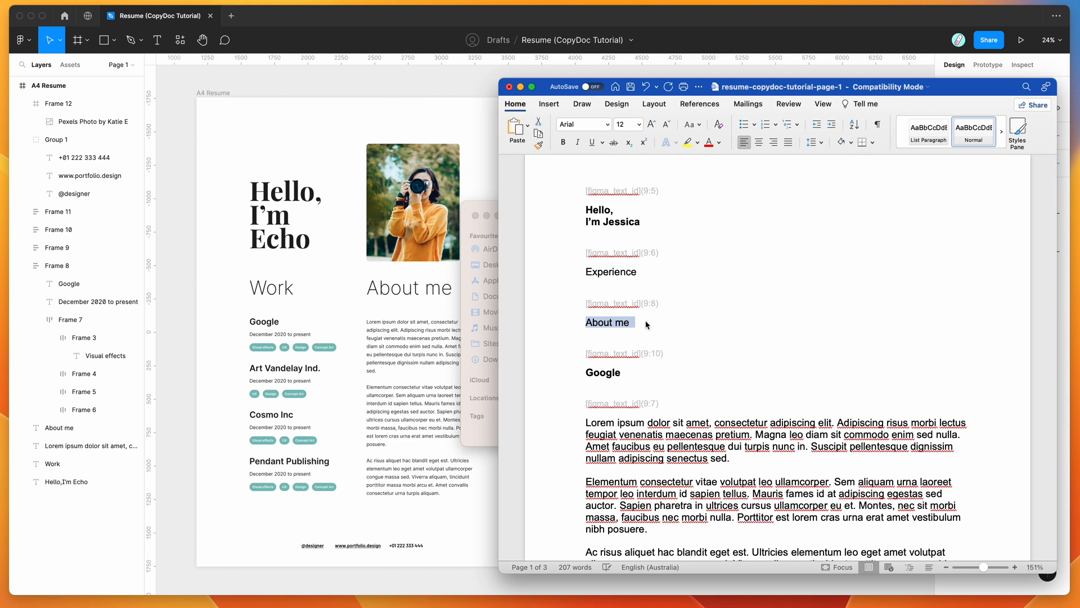
text(My Bio)
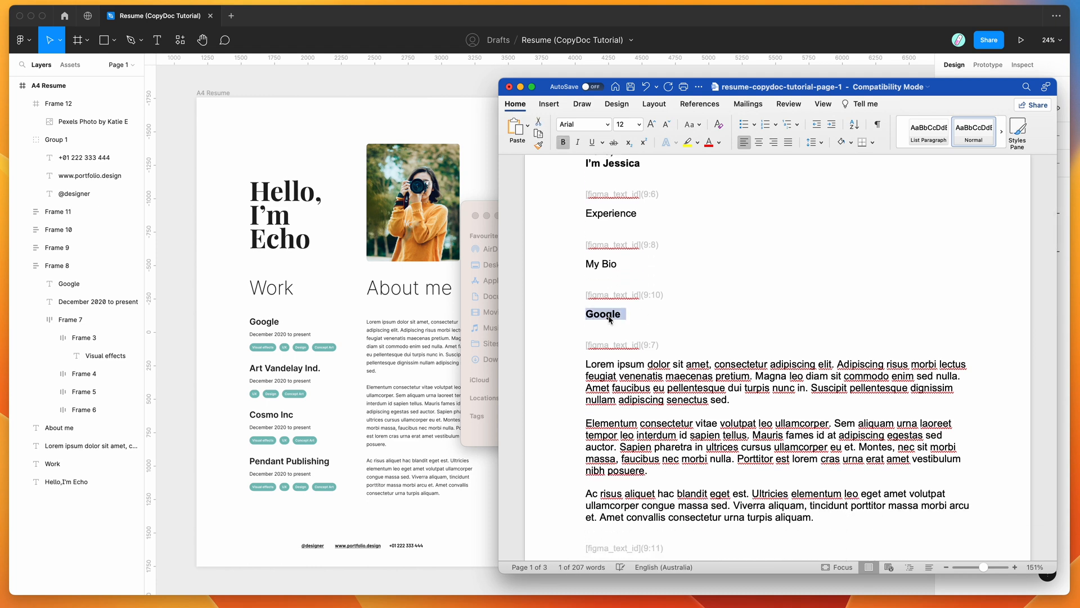
text(Airbnb)
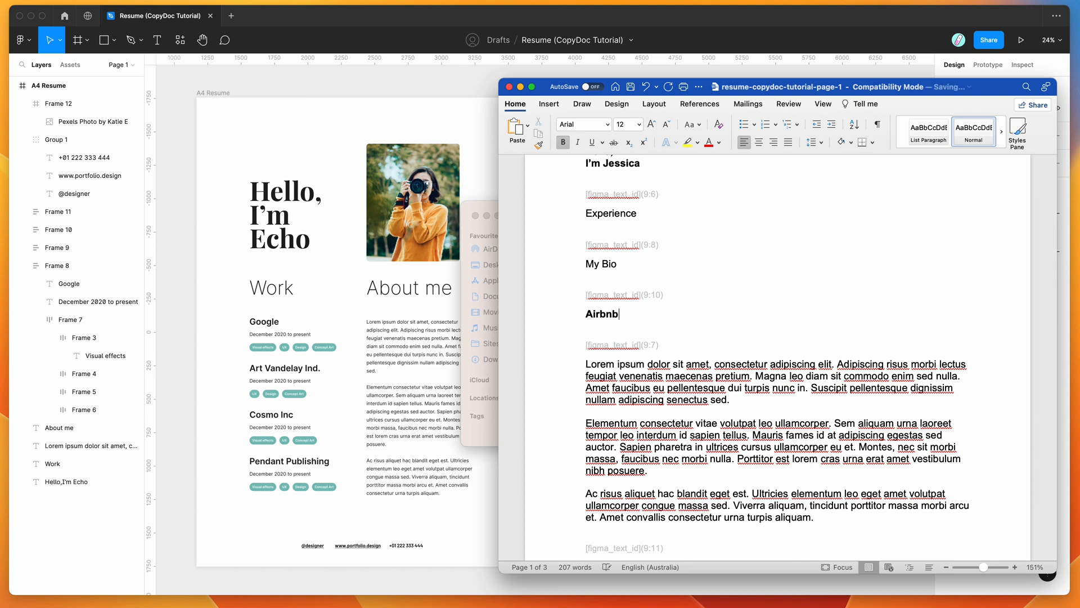
Change the Design and Concept Art tags to Development and Art Direction.
scroll(down, 3)
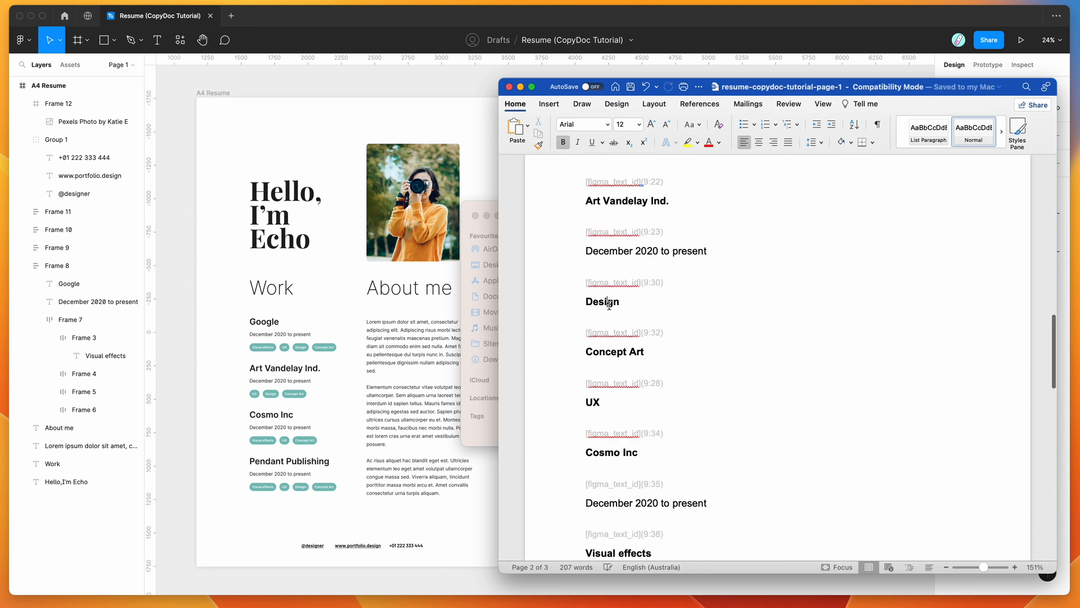
double_click(602, 301)
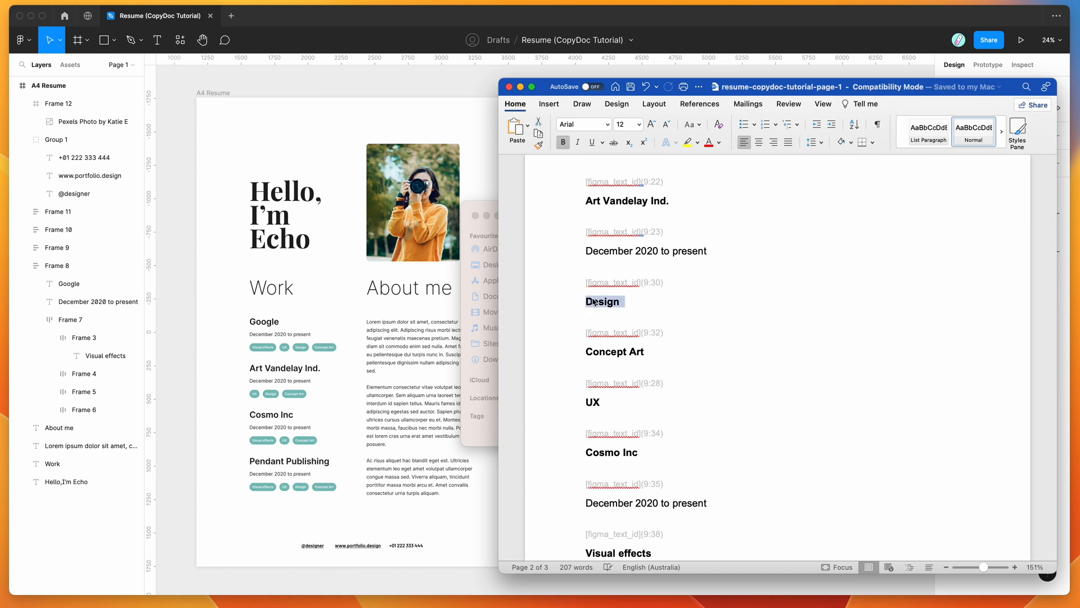
text(Deve)
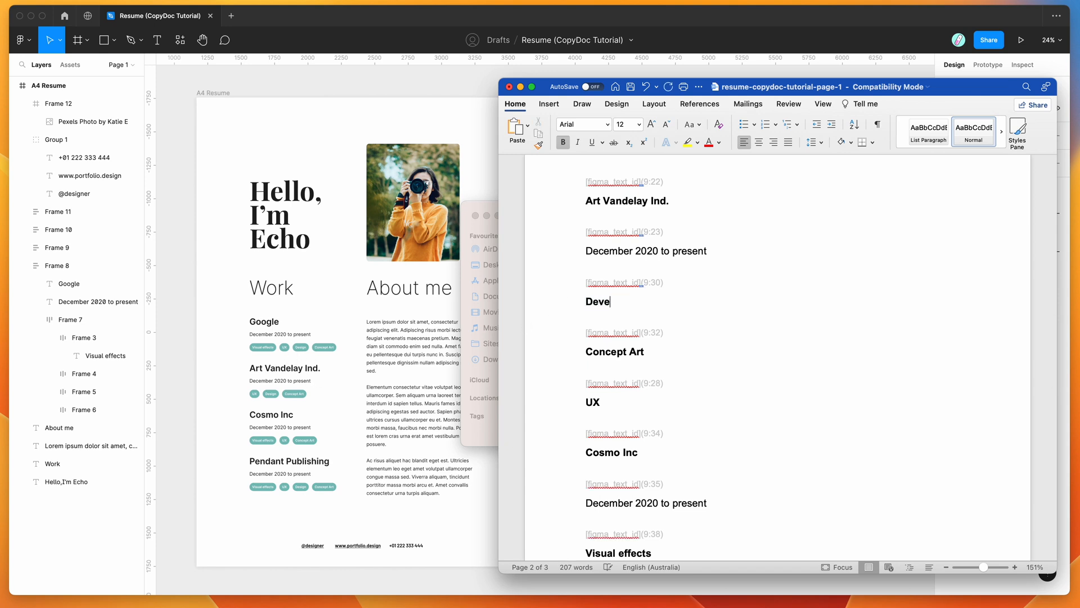
text(lopment)
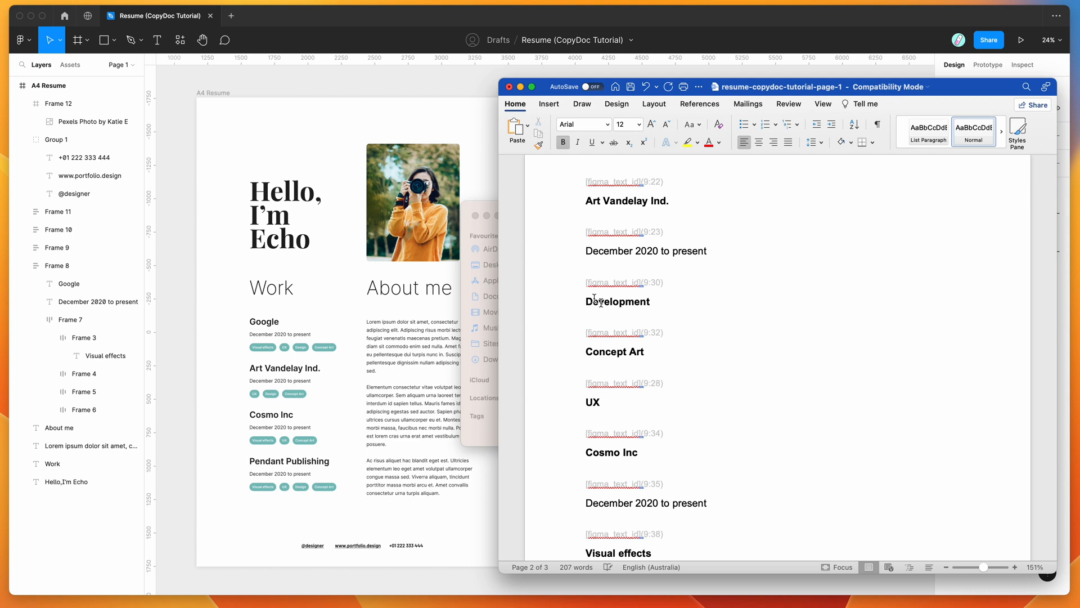
double_click(597, 351)
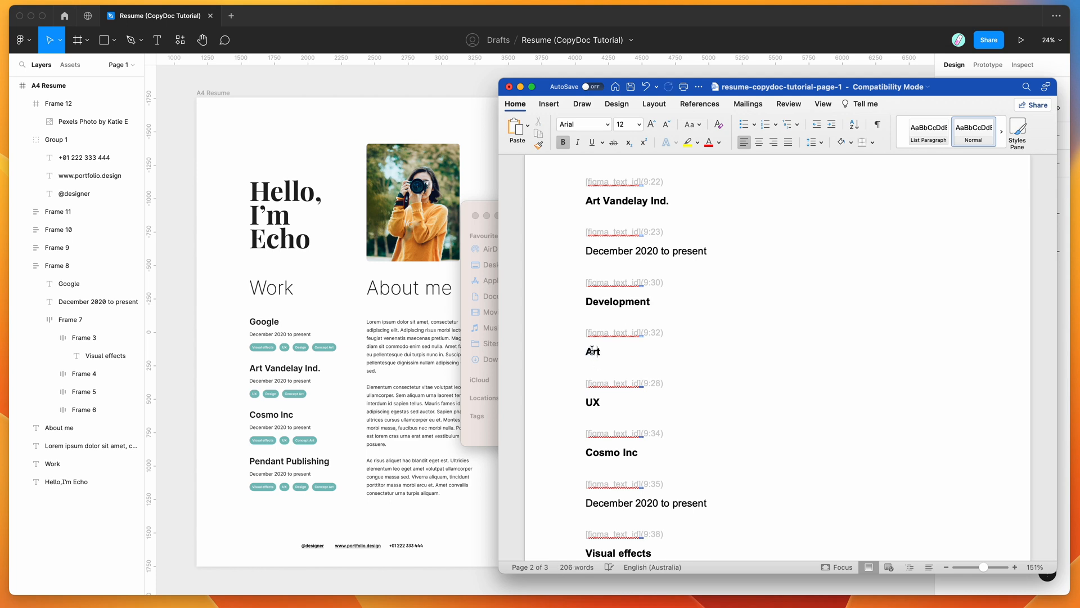
text(Direction)
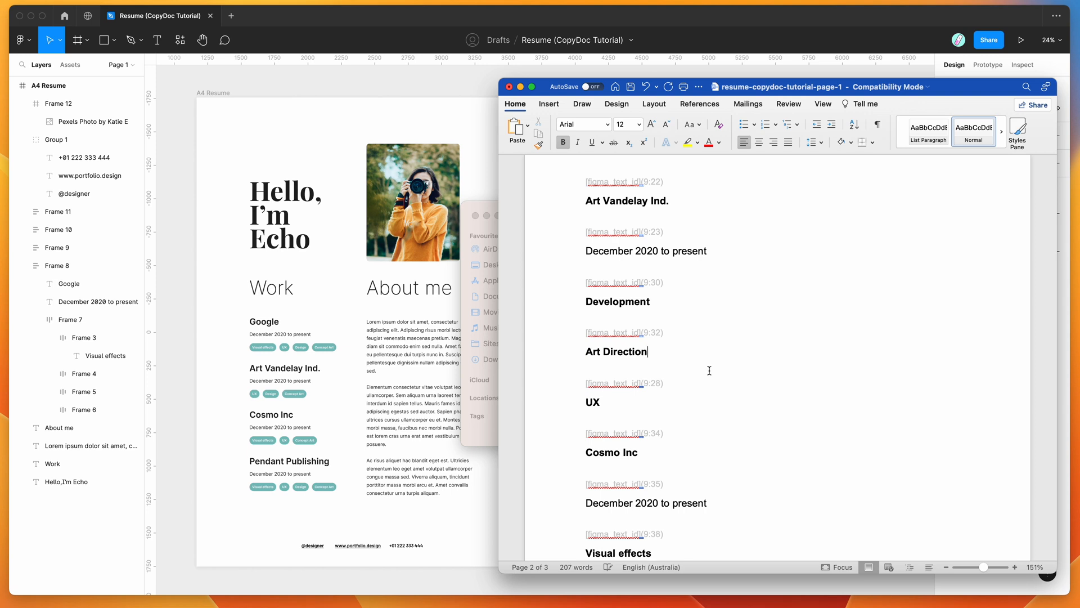
scroll(down, 3)
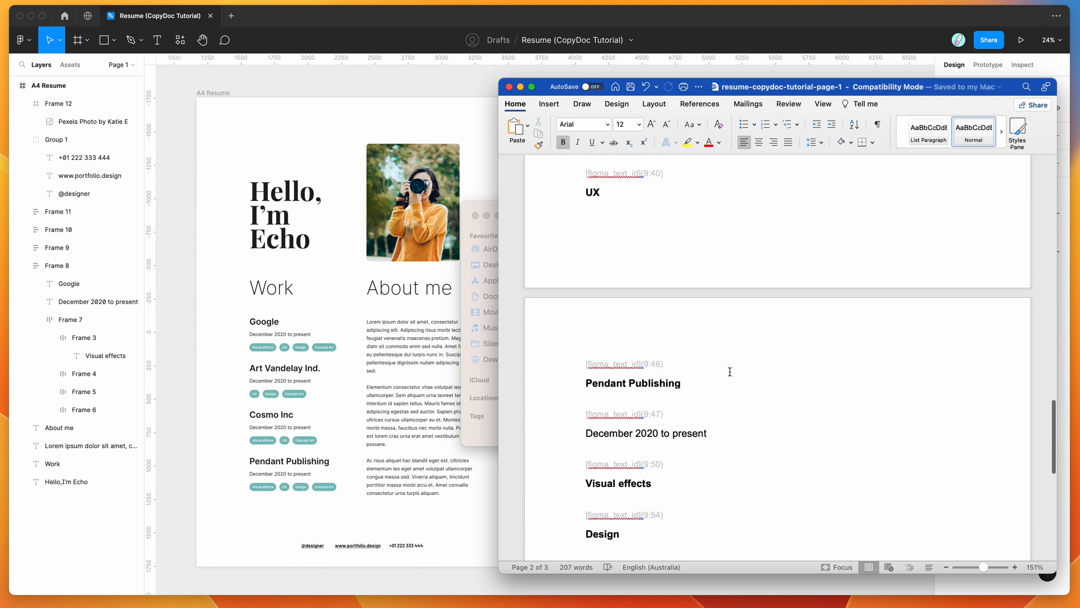
scroll(down, 3)
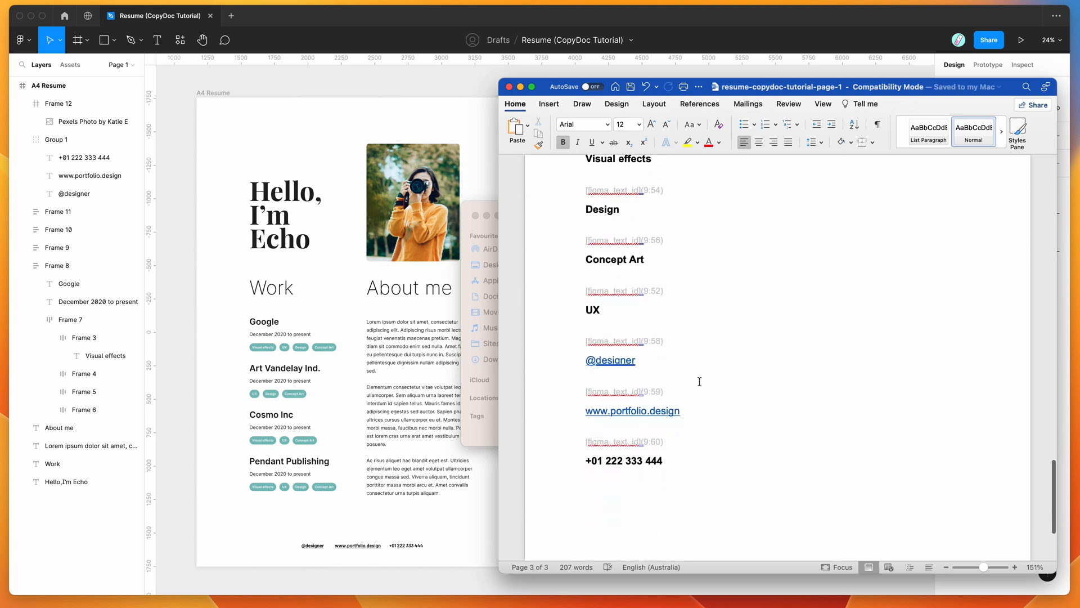
mouse_move(613, 415)
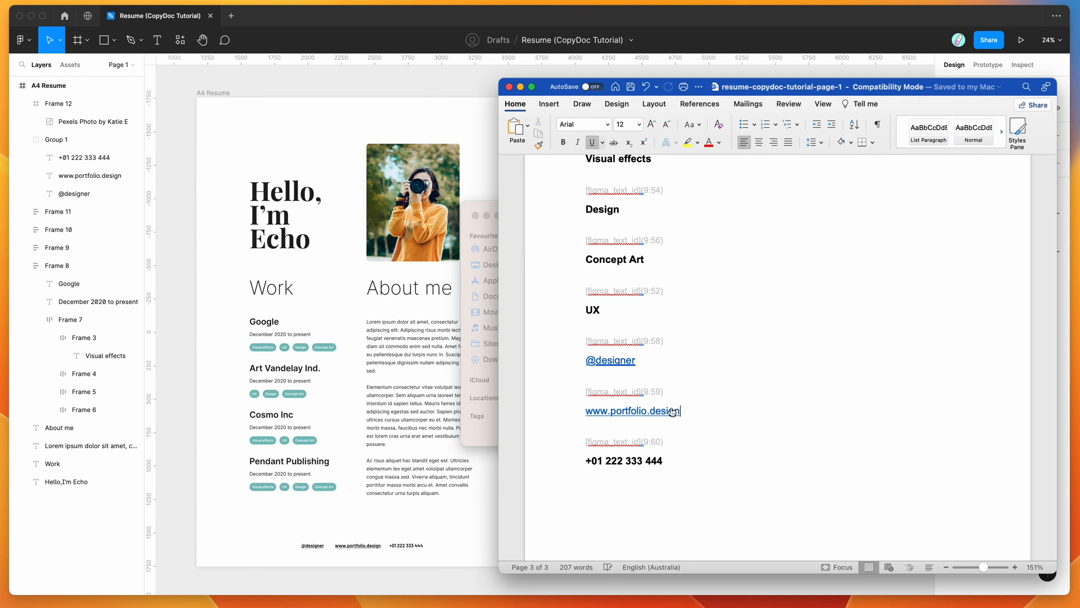
Edit the portfolio link so its display text and address read hypermatic.com.
right_click(688, 402)
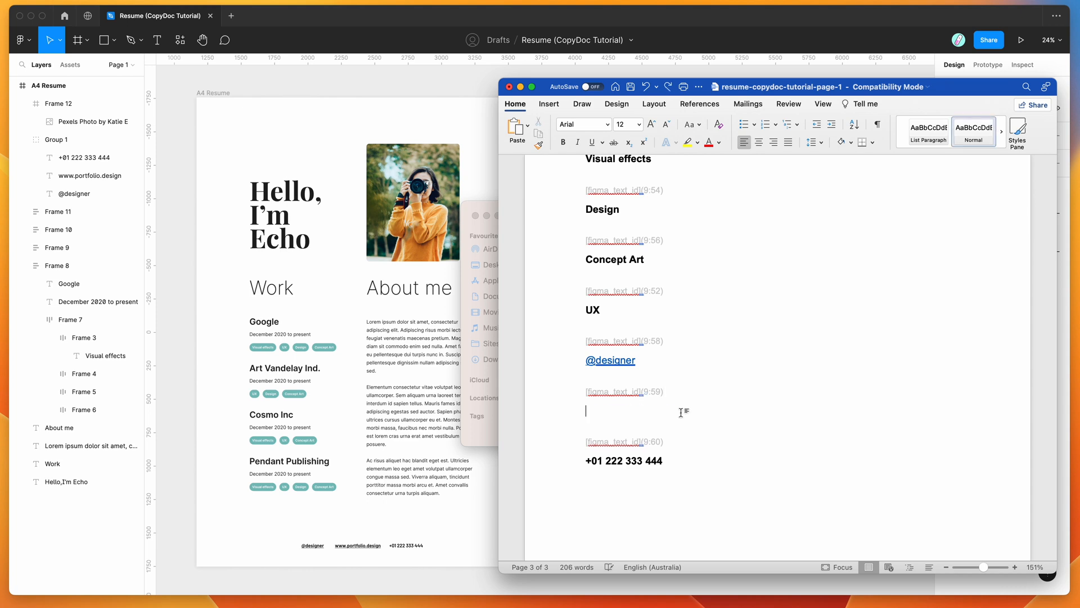
right_click(623, 410)
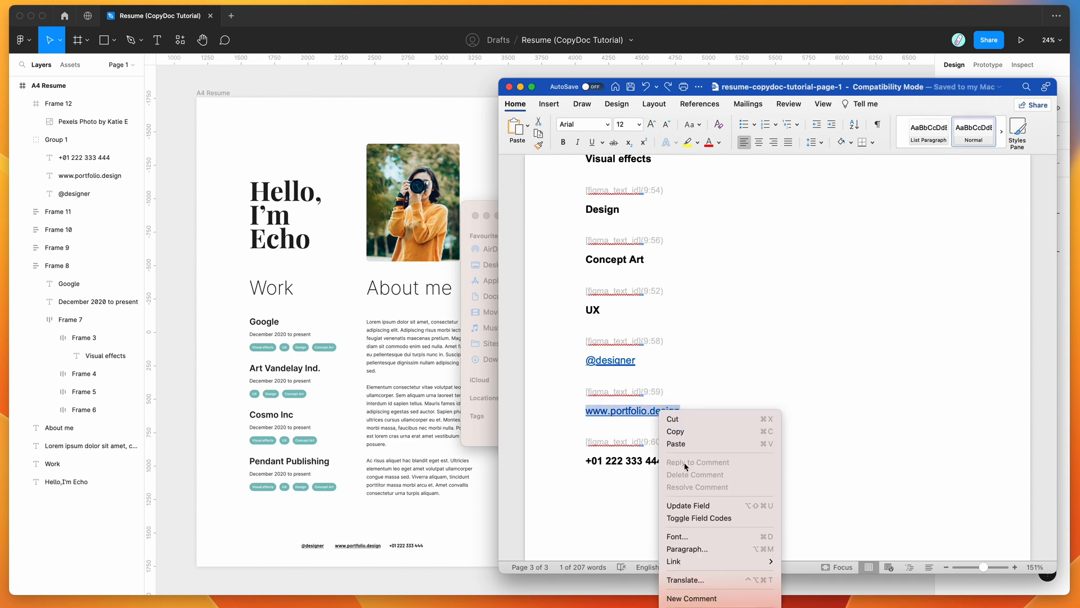
mouse_move(673, 561)
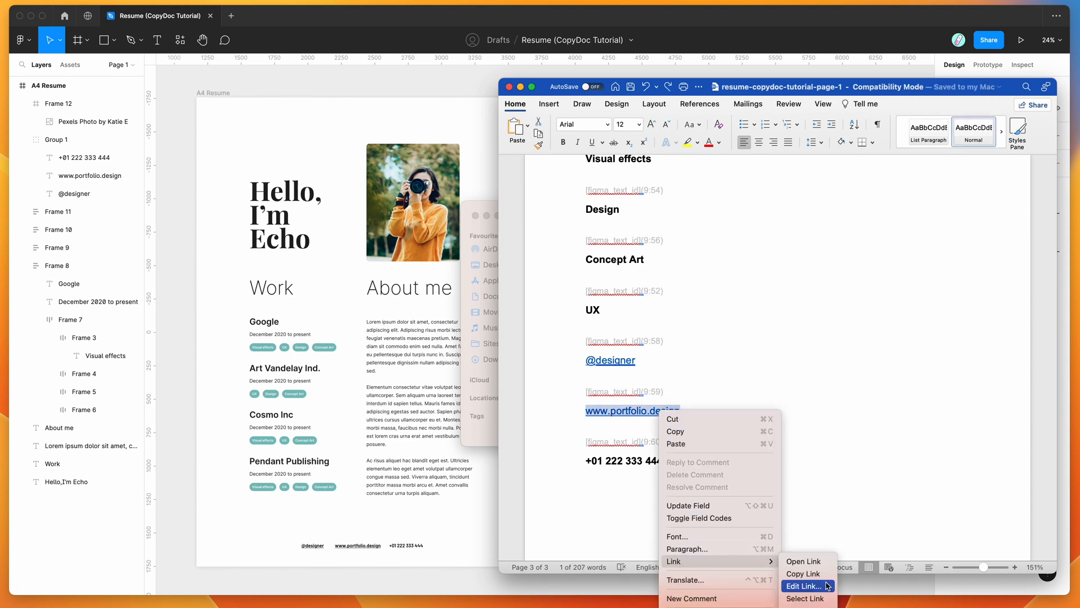
click(802, 586)
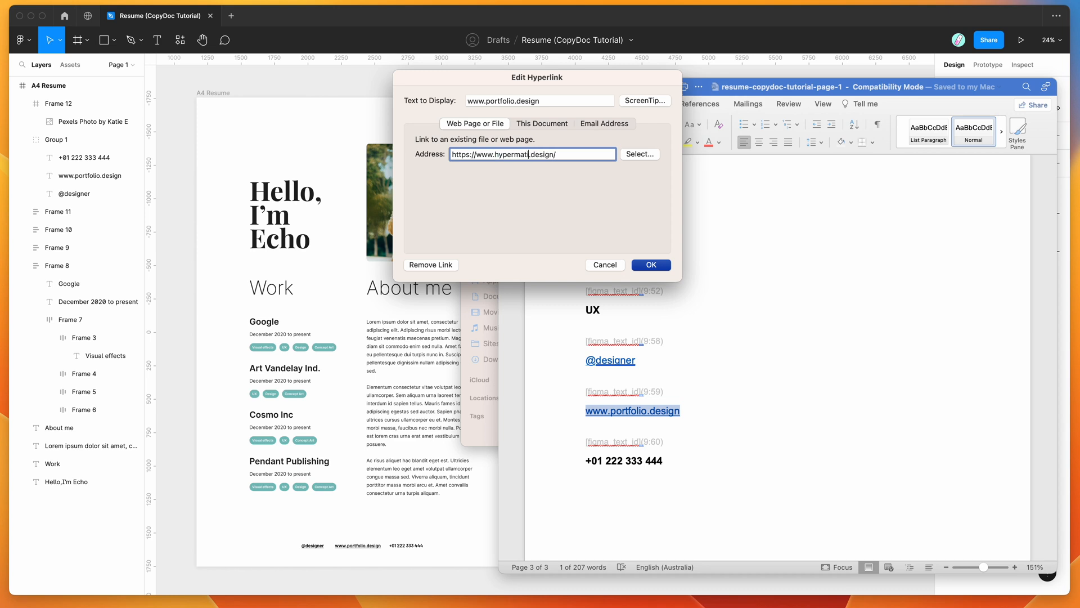
text(i.com)
click(540, 100)
text(hypermatic.com)
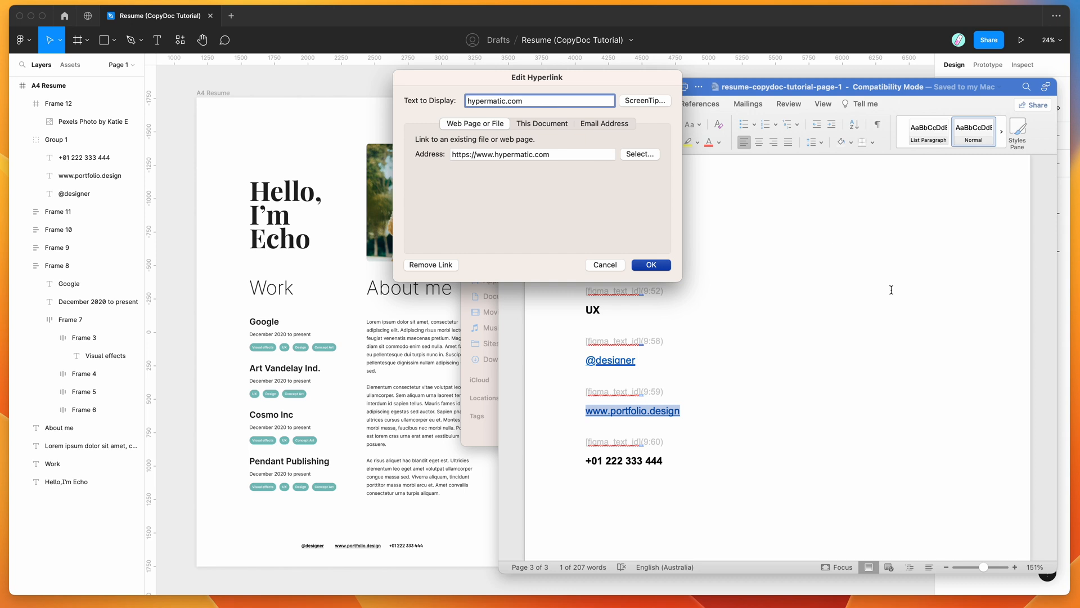
click(650, 265)
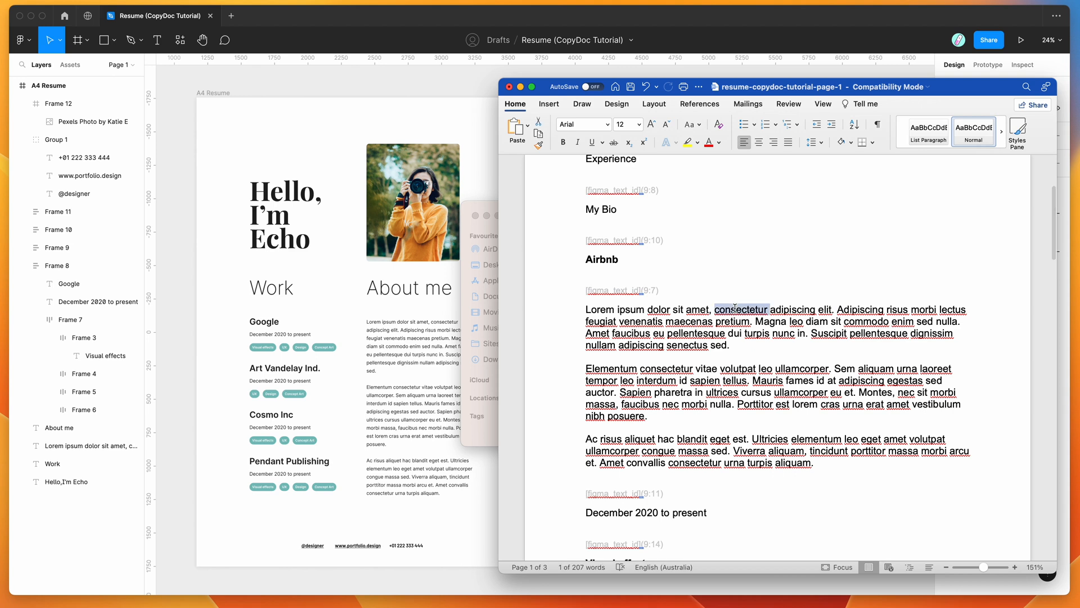
drag(722, 309, 834, 309)
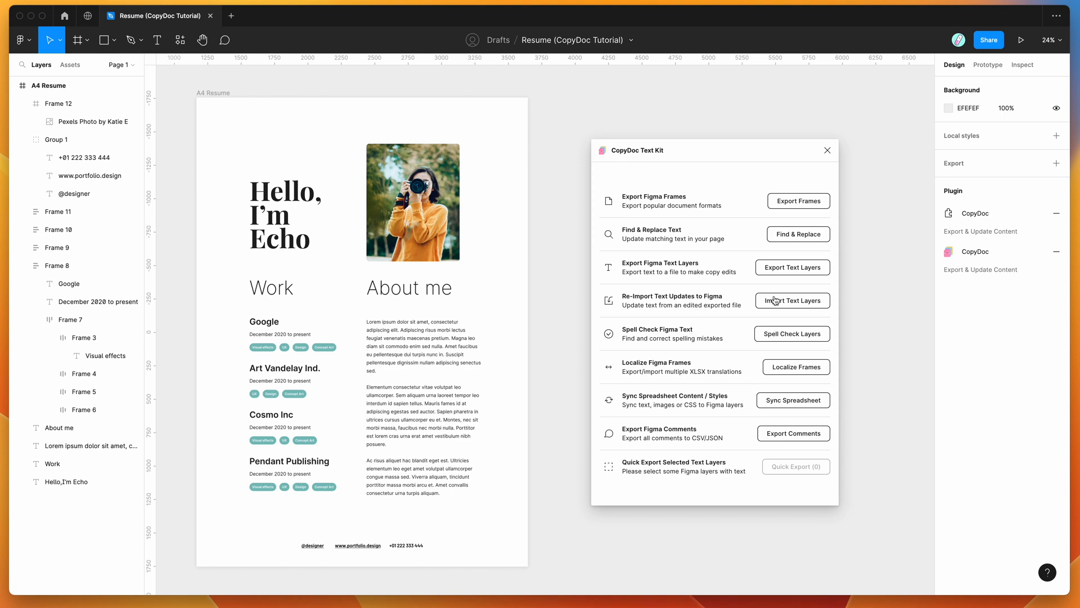
mouse_move(778, 303)
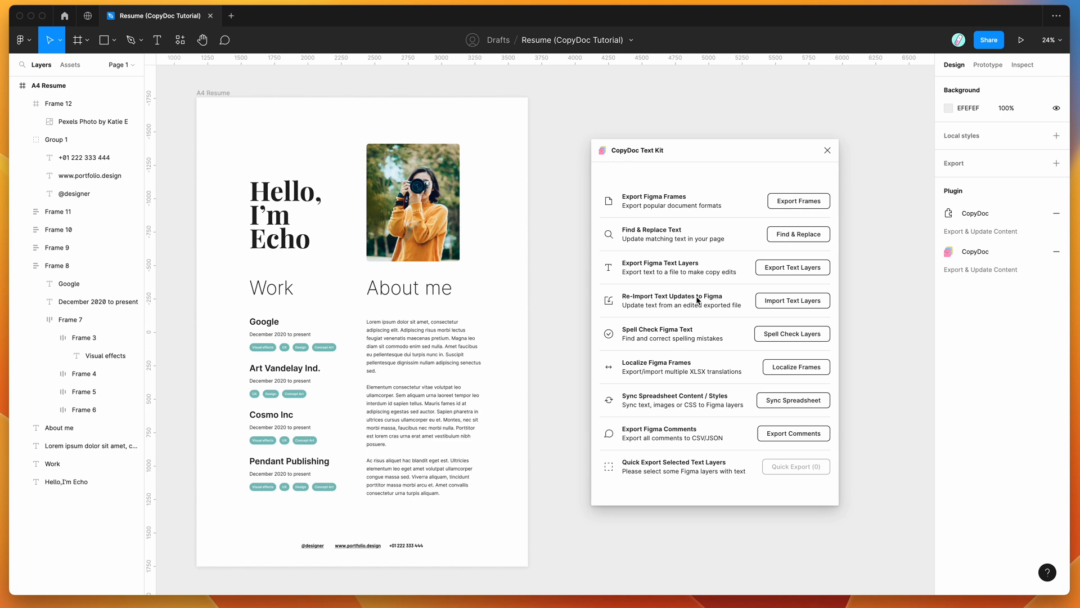
Import the edited resume DOCX through CopyDoc's Import Text Layers drop zone.
click(792, 300)
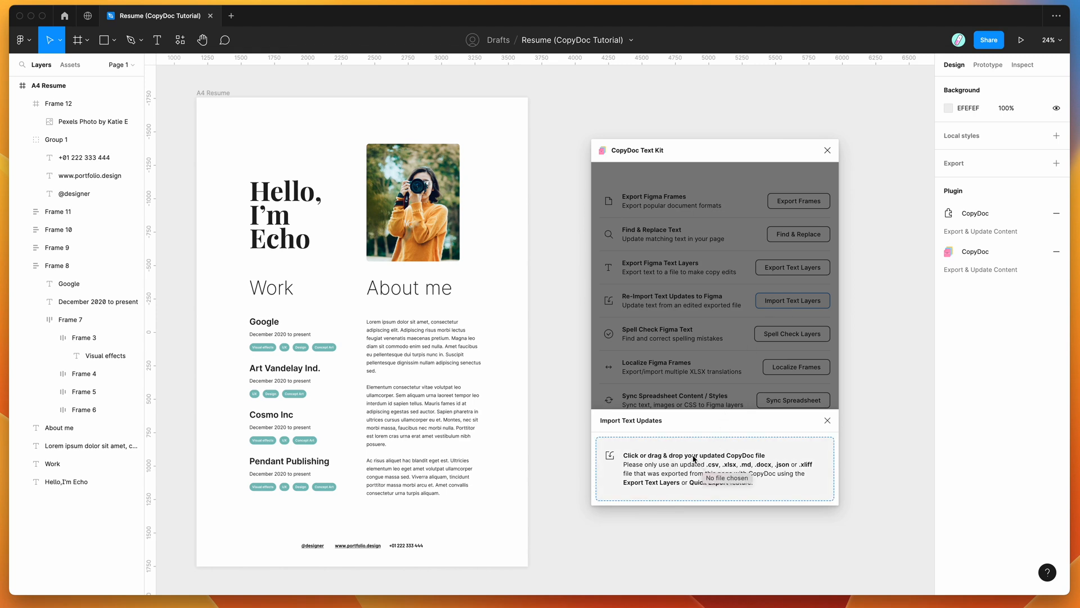
click(714, 469)
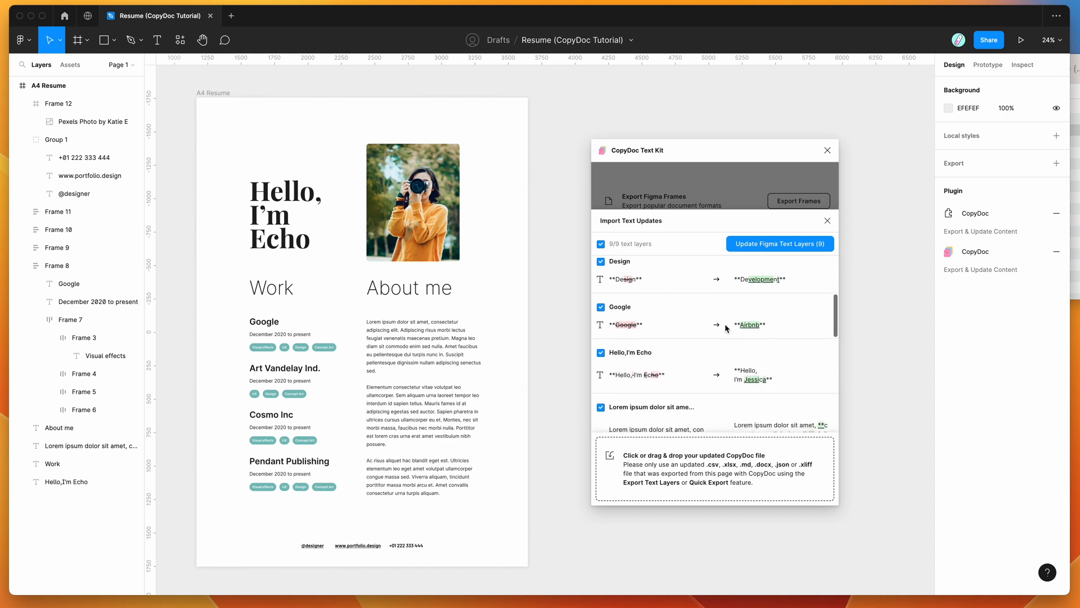
scroll(down, 3)
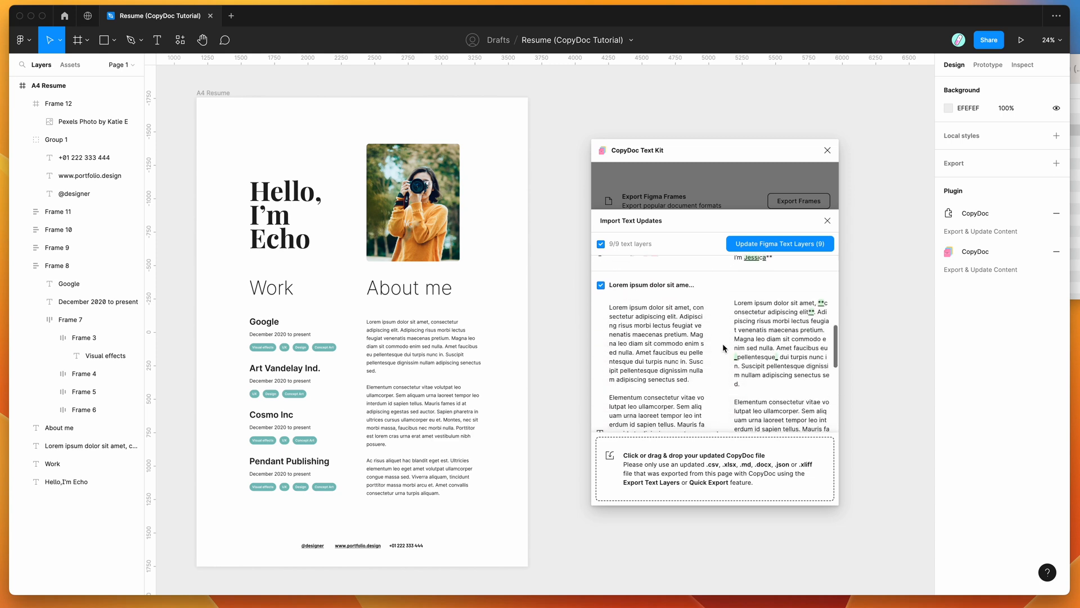
scroll(down, 3)
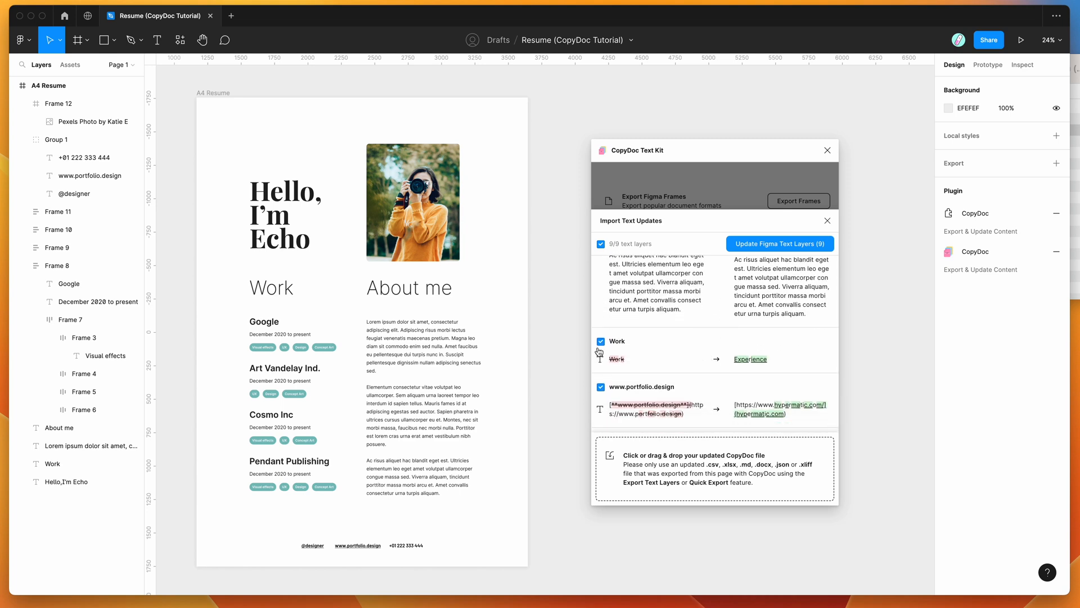
click(601, 341)
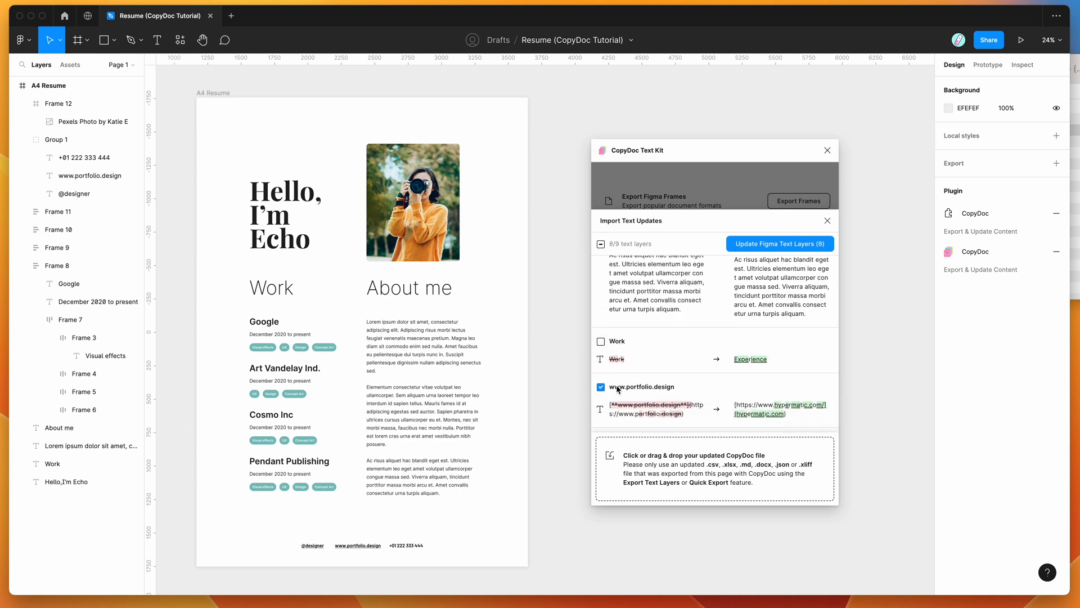
click(601, 386)
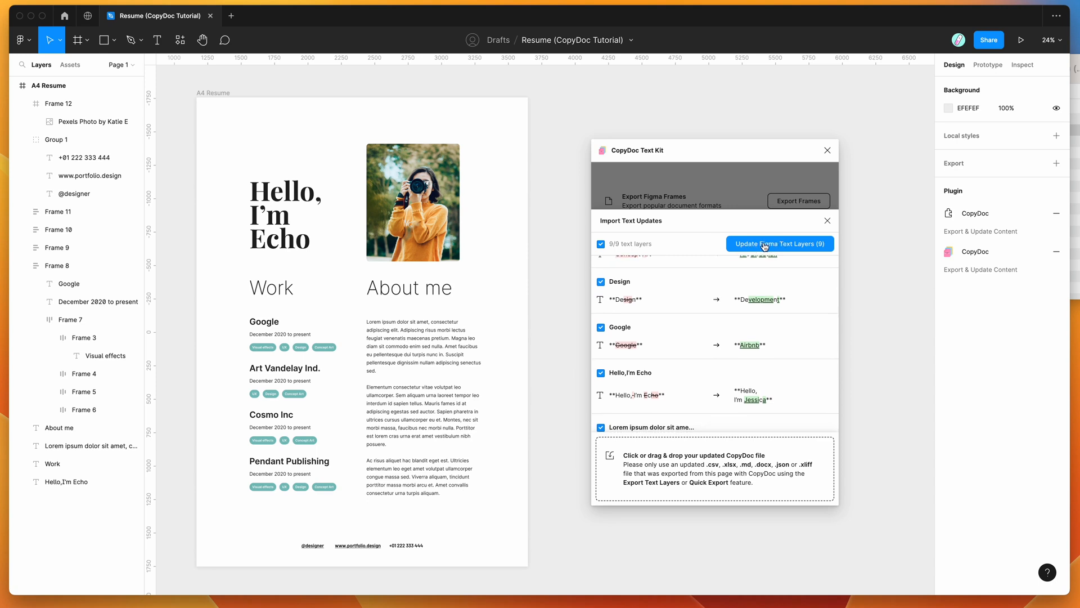
Apply all nine text layer updates and select the footer link to inspect it.
click(779, 243)
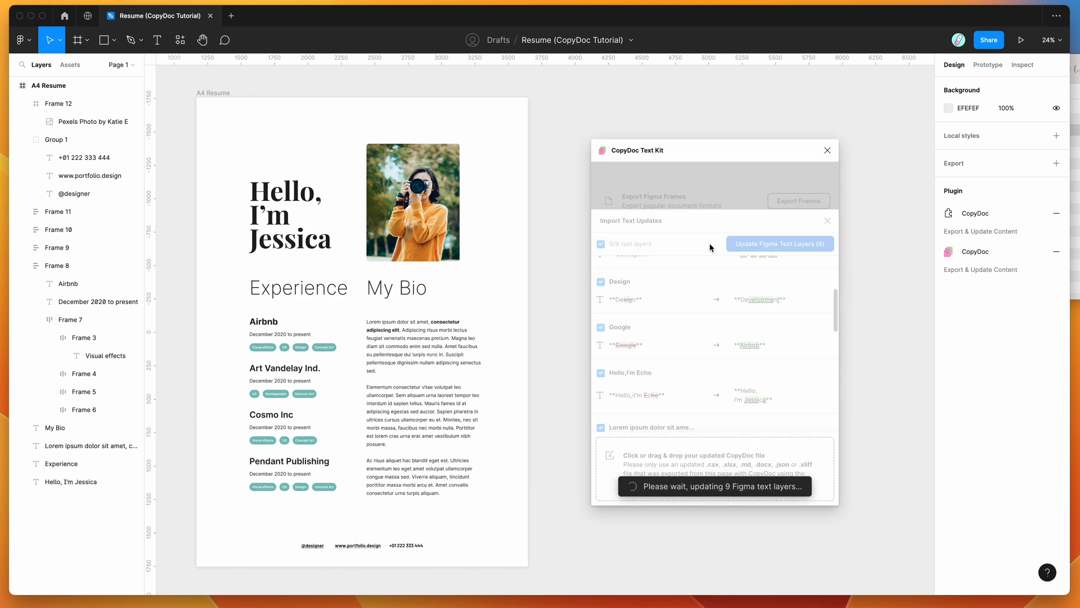
click(780, 243)
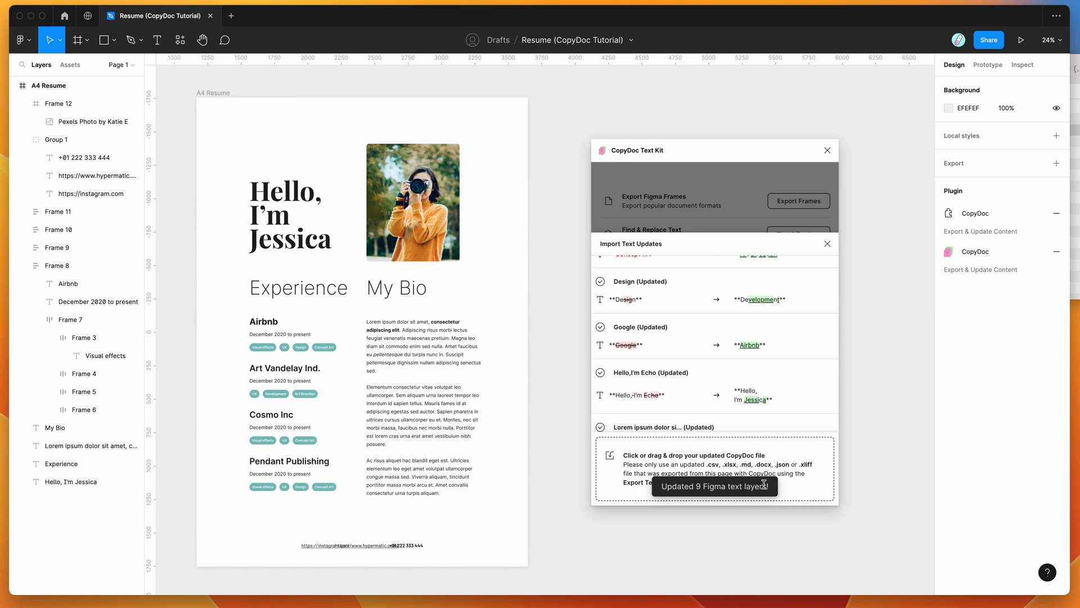
mouse_move(502, 319)
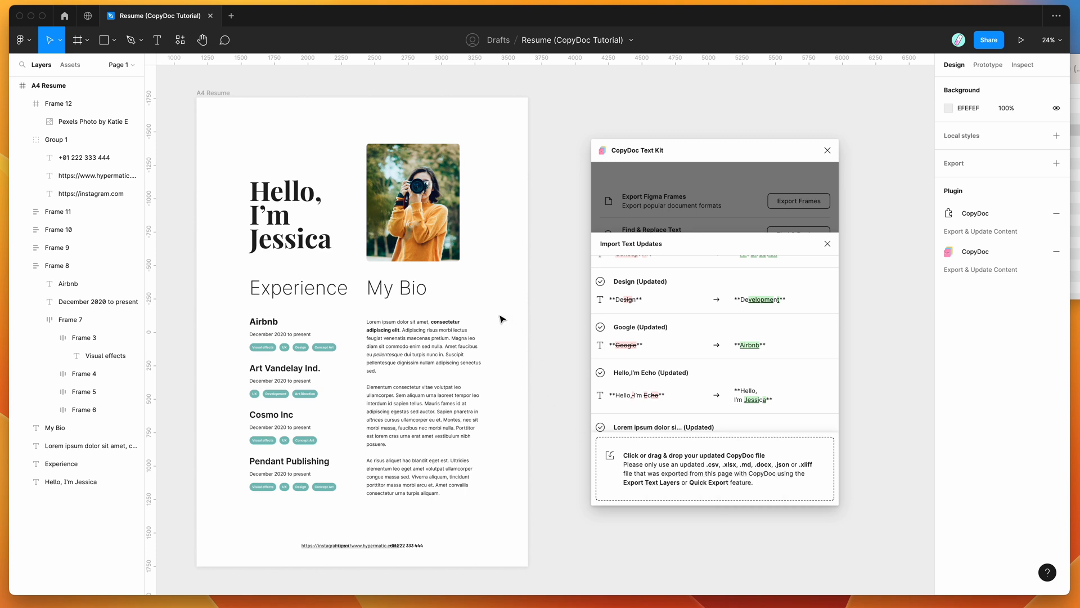
click(396, 287)
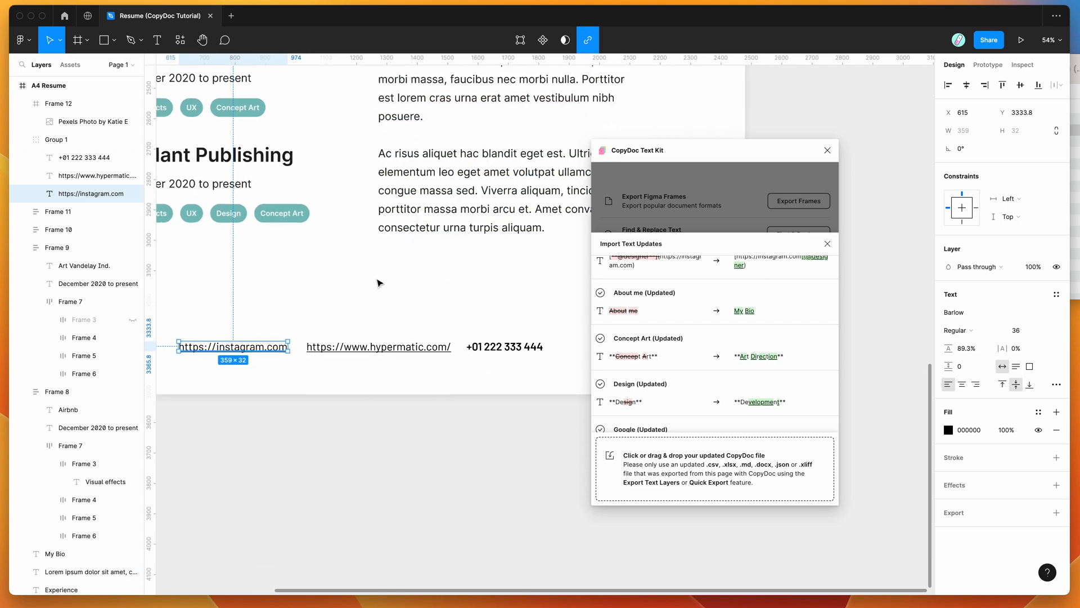
click(504, 346)
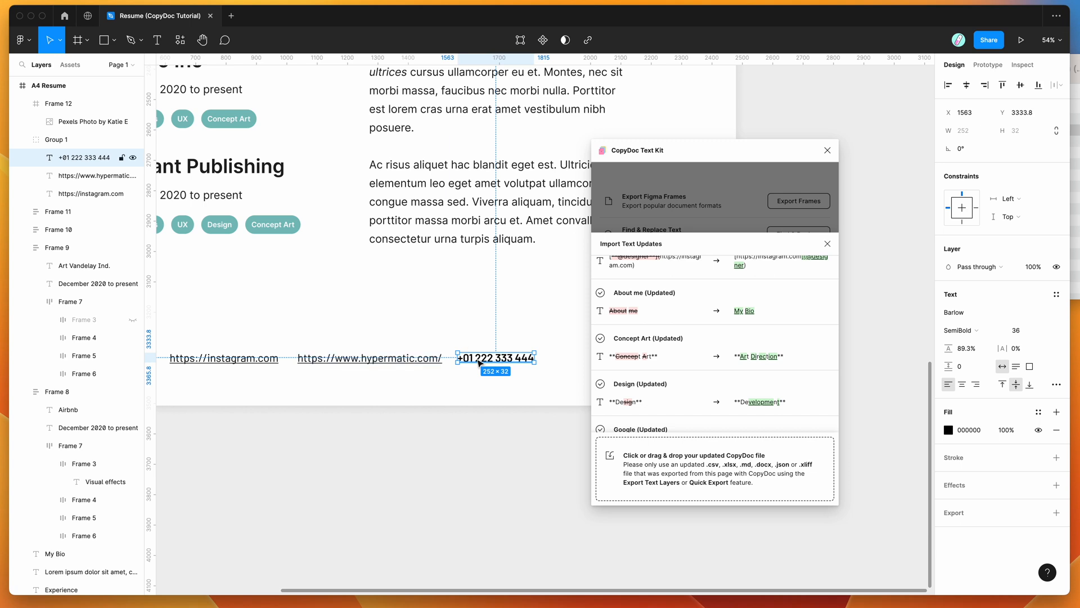
click(370, 358)
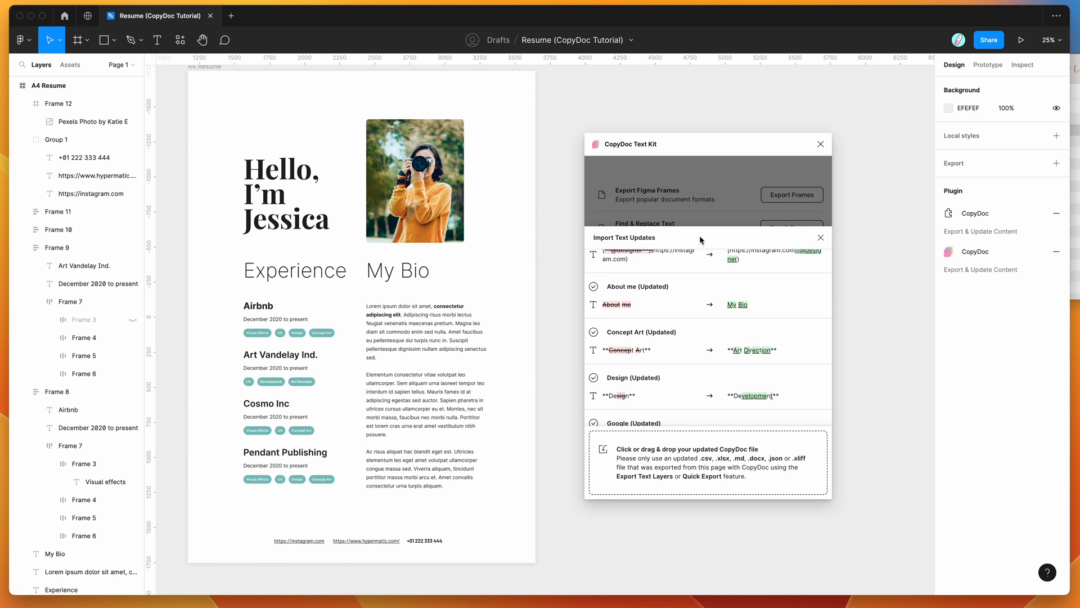
mouse_move(499, 280)
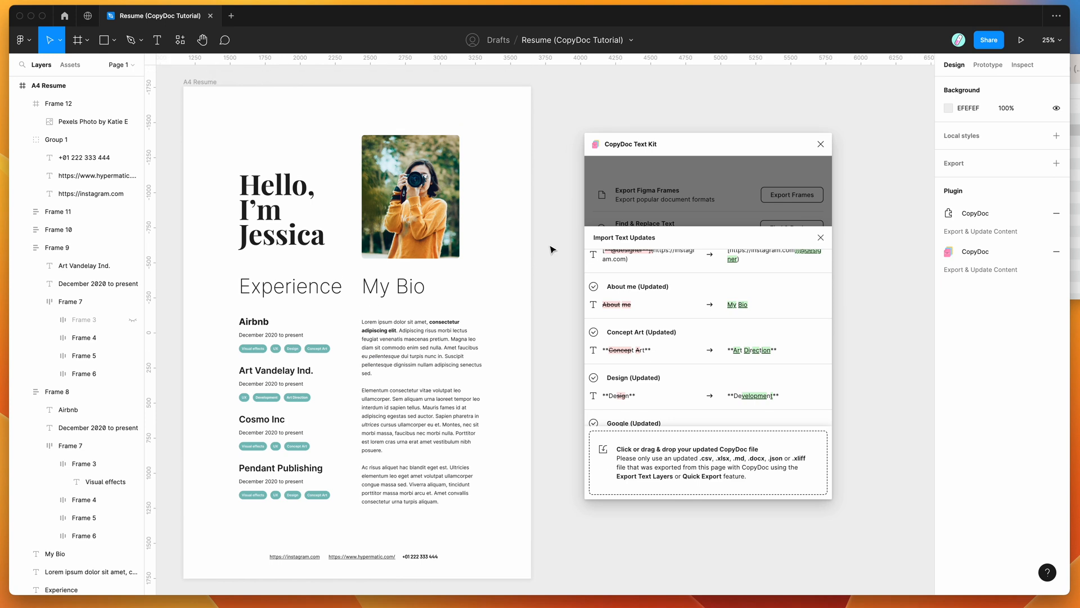
Close the Import Text Updates panel, back to the CopyDoc Text Kit menu.
scroll(down, 3)
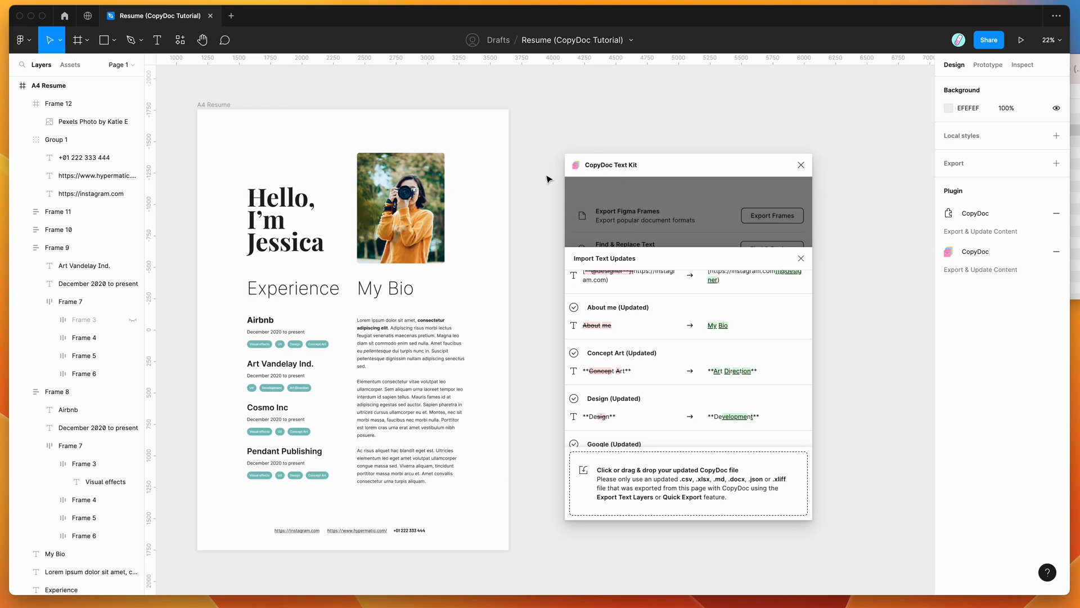
mouse_move(674, 258)
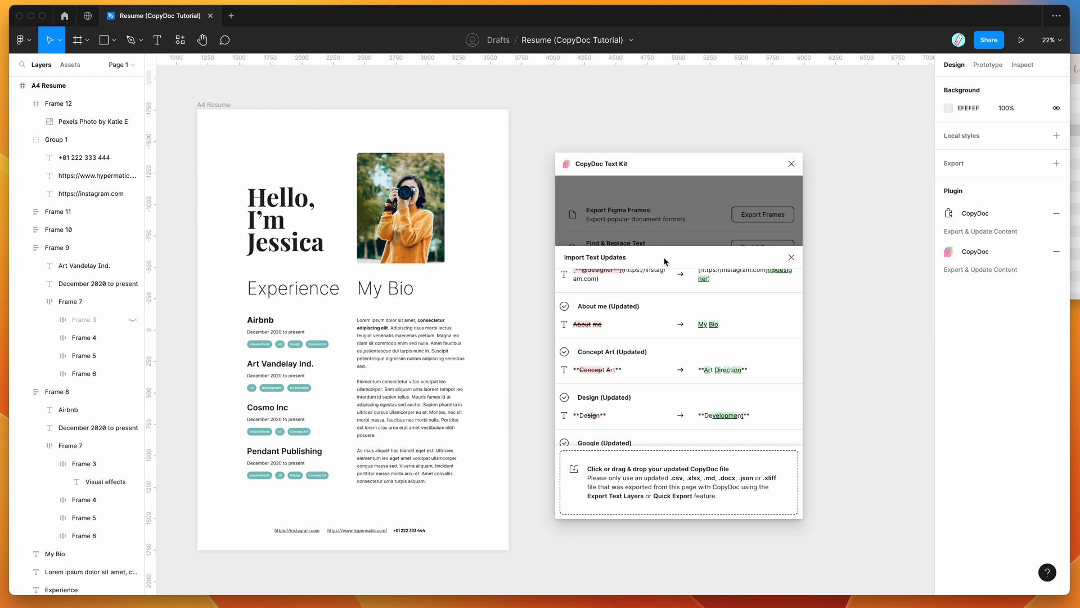
click(791, 257)
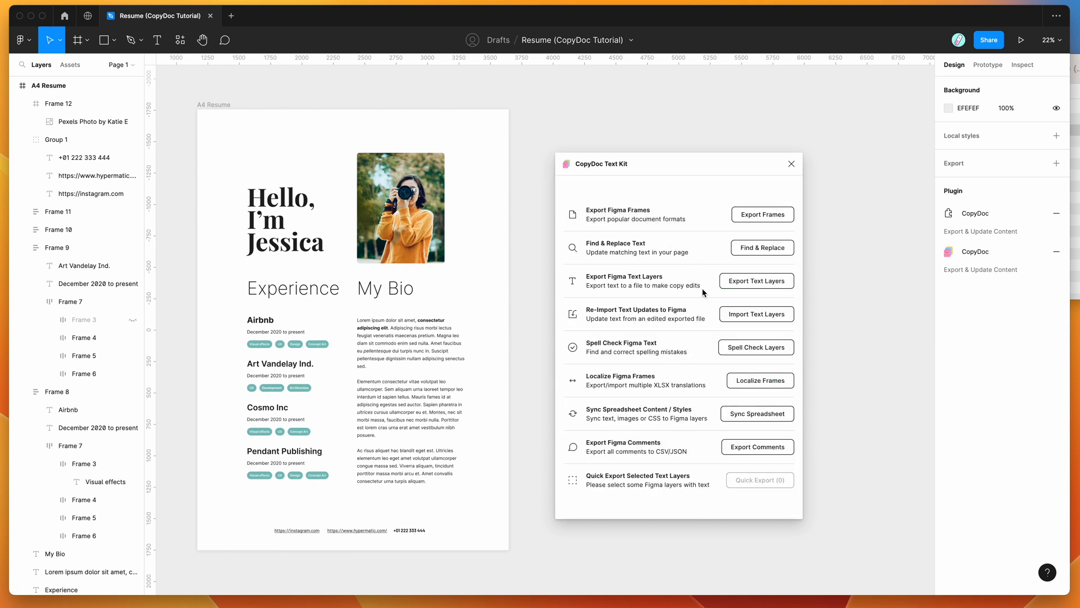
click(756, 314)
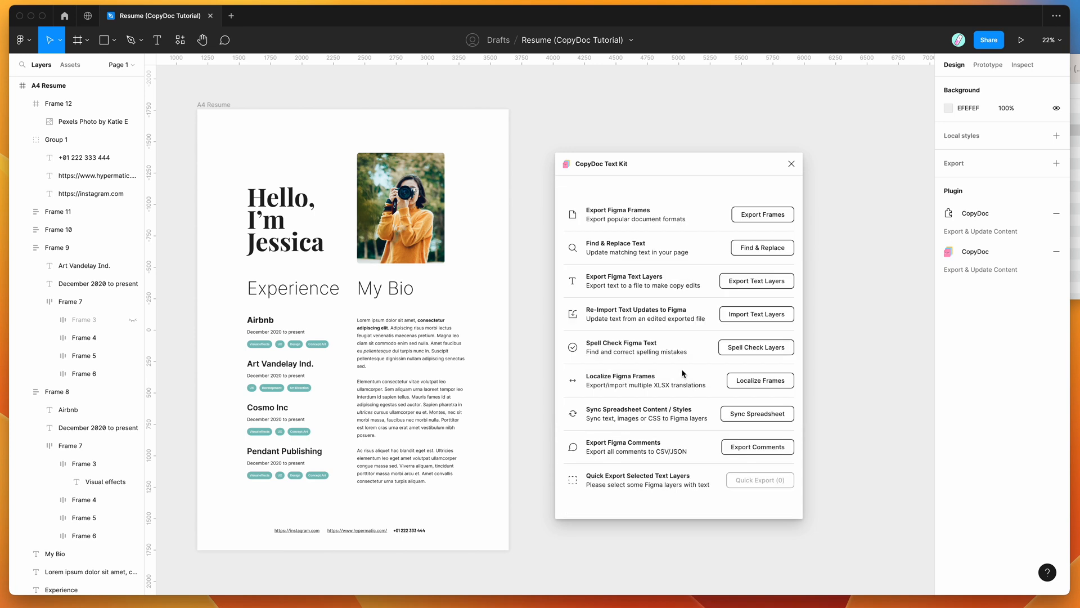
mouse_move(691, 359)
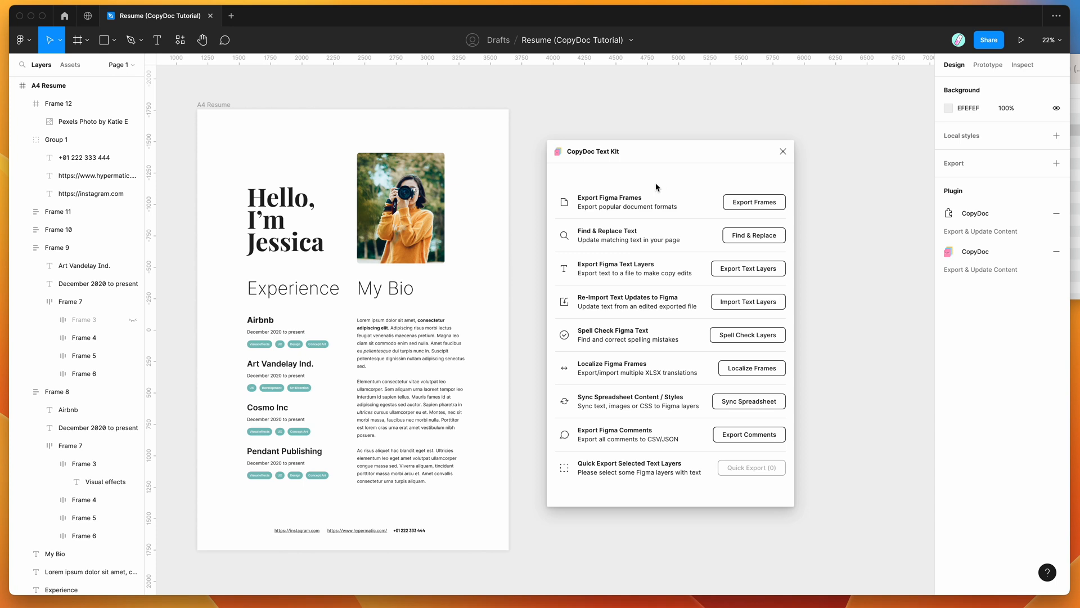
mouse_move(663, 183)
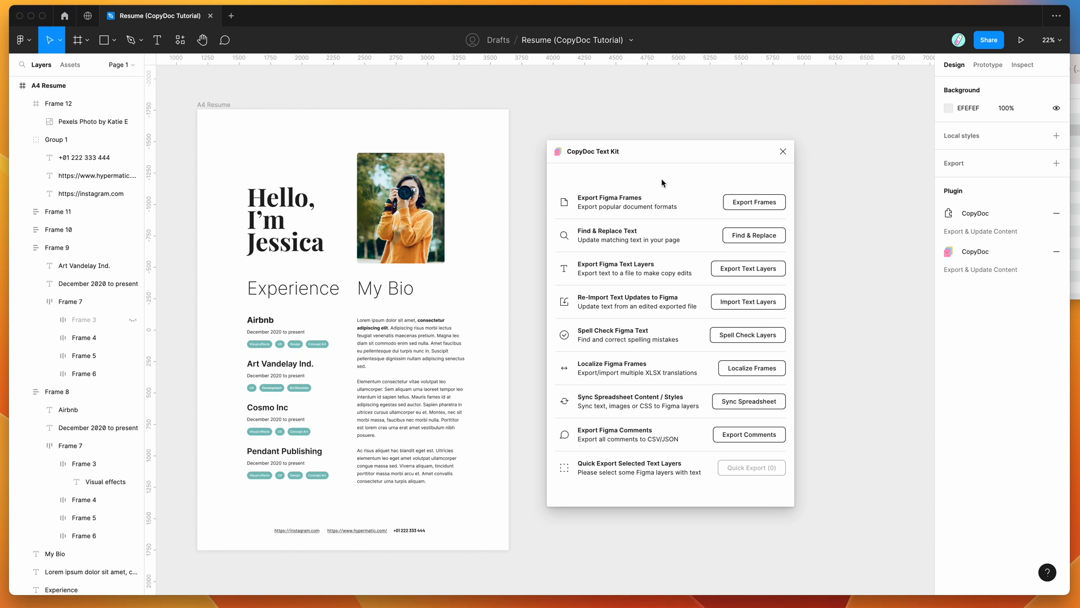